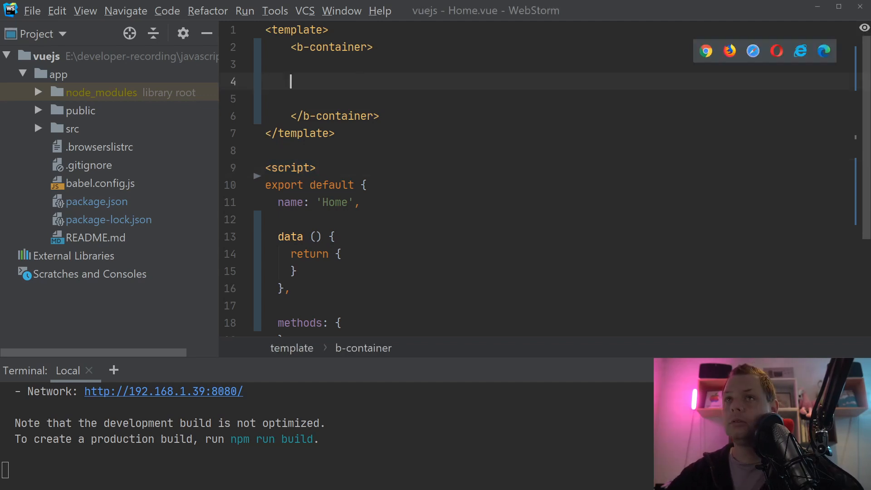
- Add a b-button-toolbar inside b-container holding three empty b-button-group elements
type("<b-")
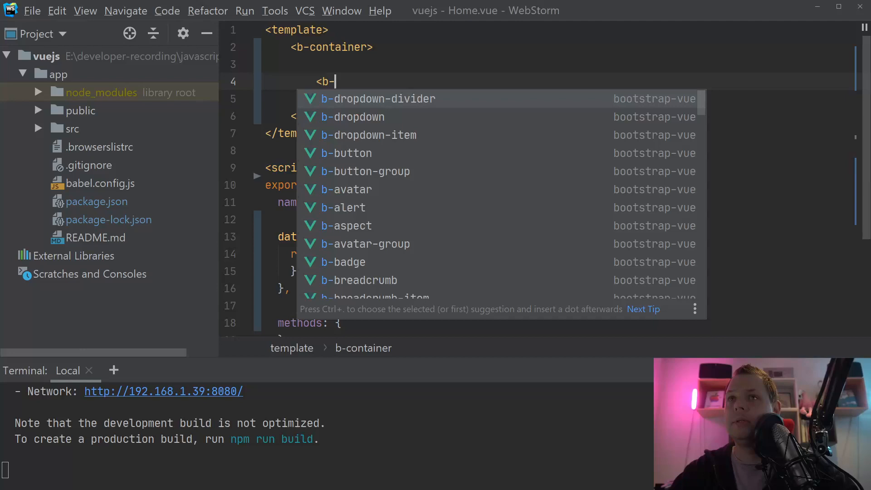
type("too")
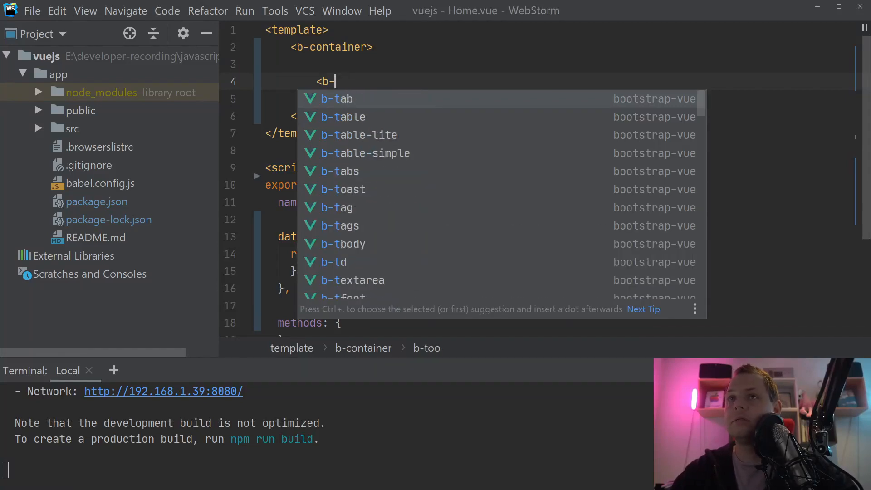
type("button")
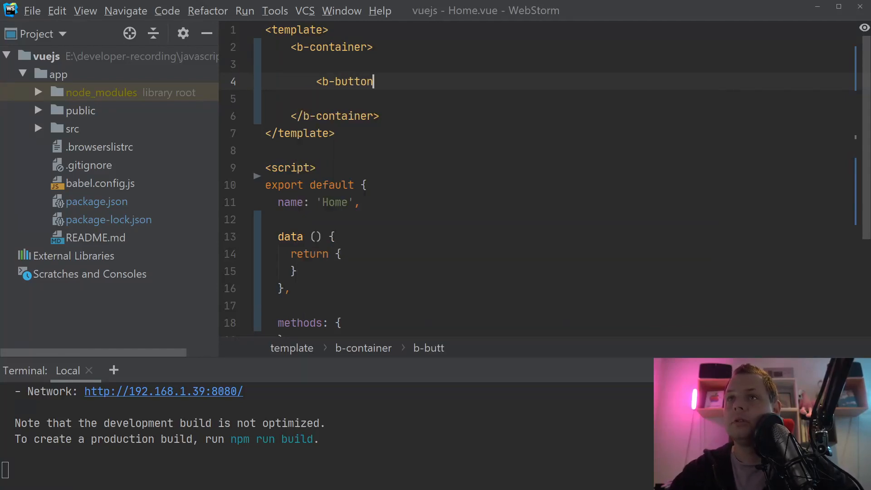
type("-toolbar>")
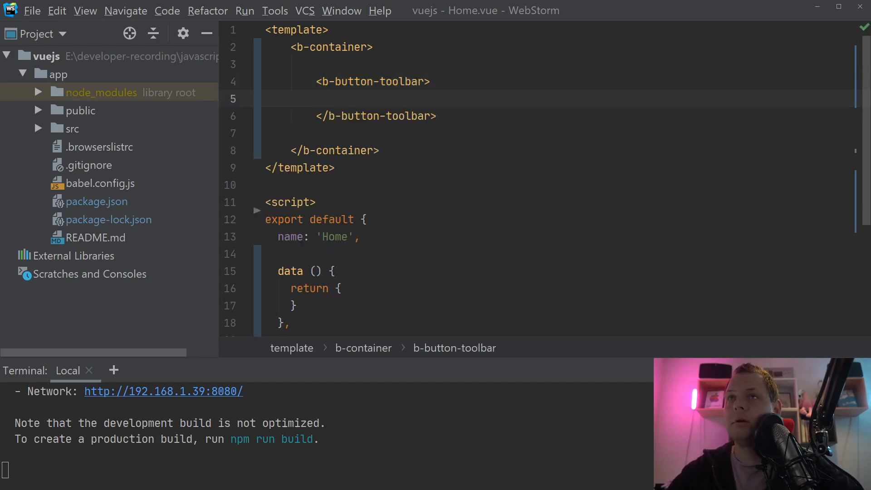
type("<b")
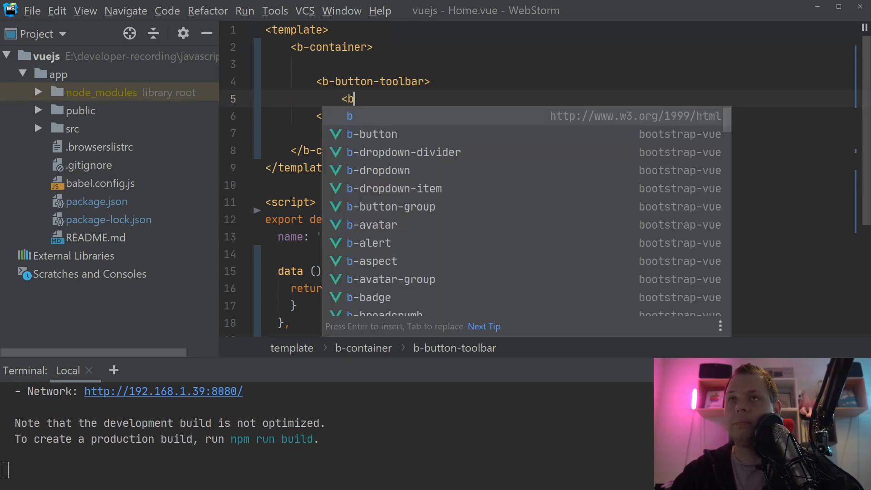
type("-button-group>")
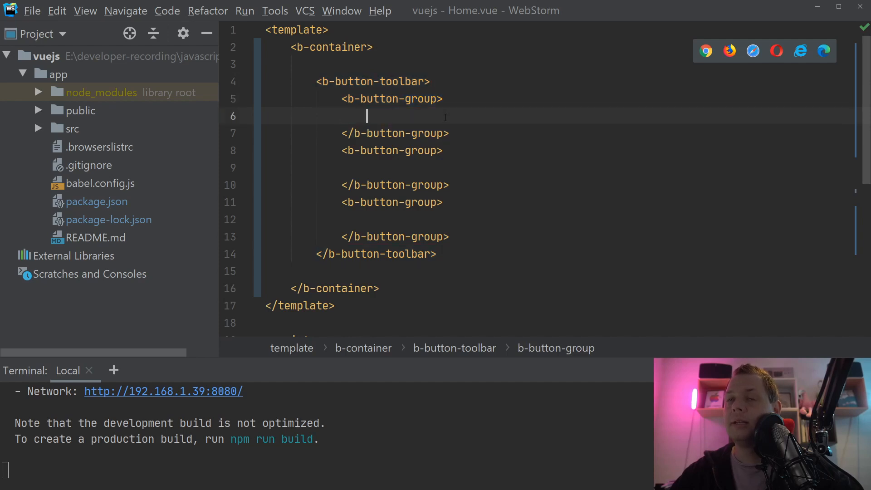
- Fill the first button group with two b-buttons labelled &laquo; and &lsaquo;
type("<bu")
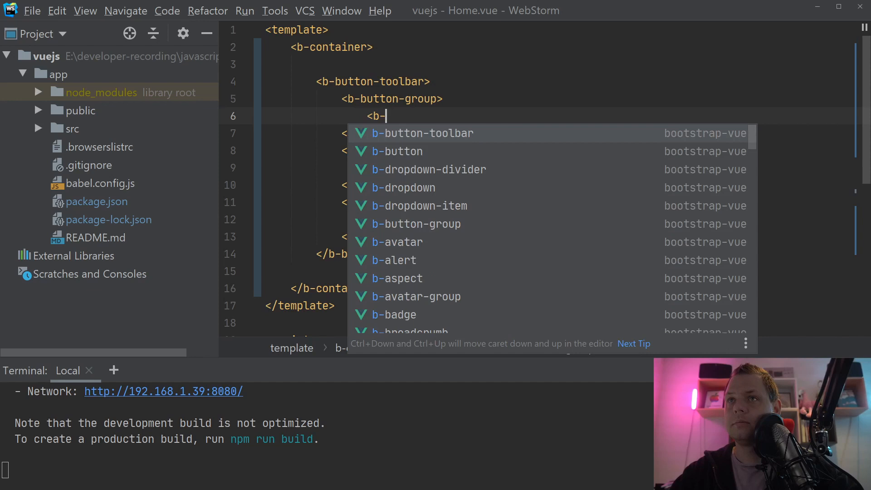
type("button></b-button>")
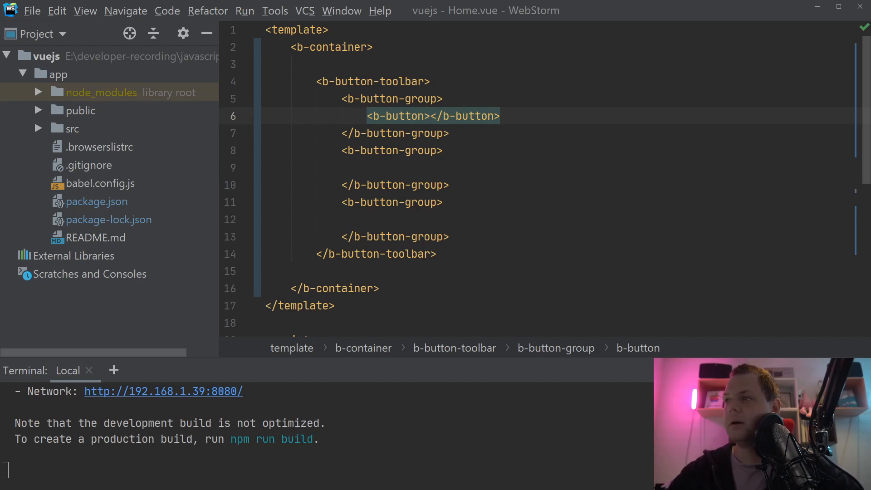
type("&")
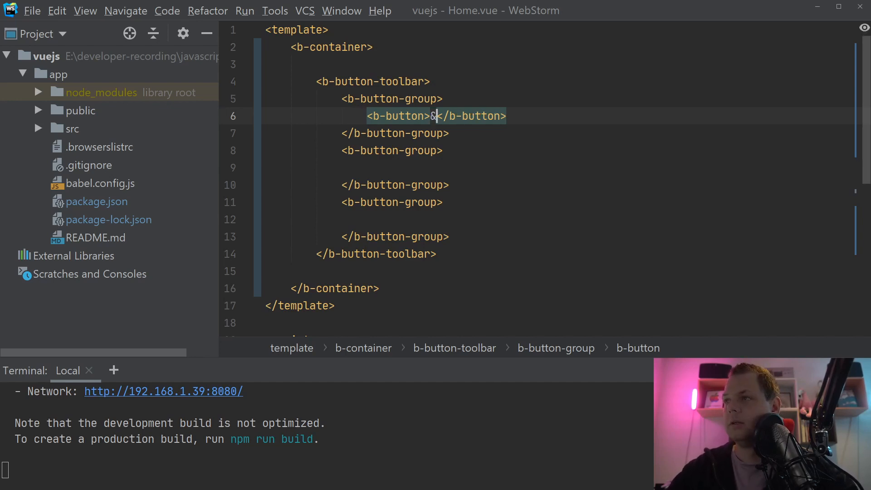
type("las")
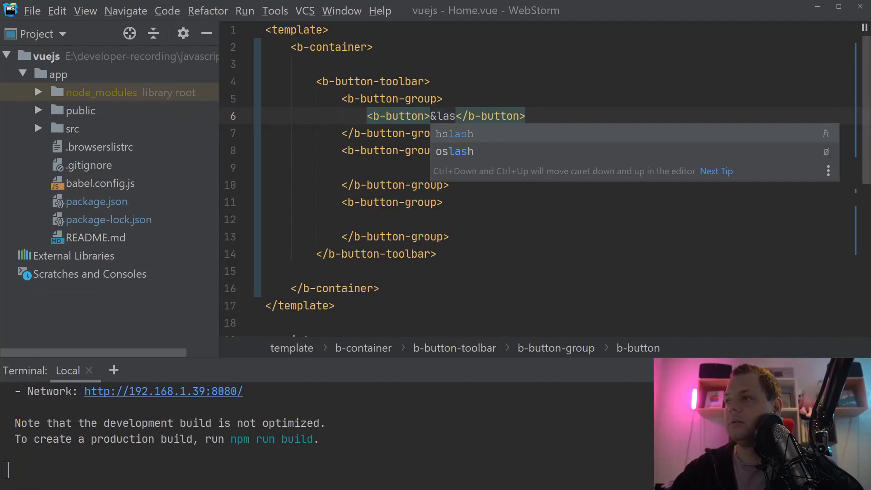
type("quo;")
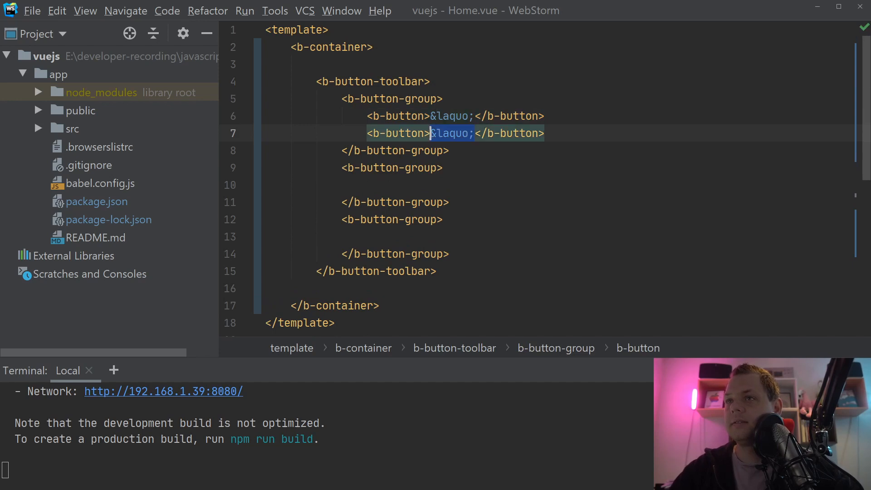
type("&")
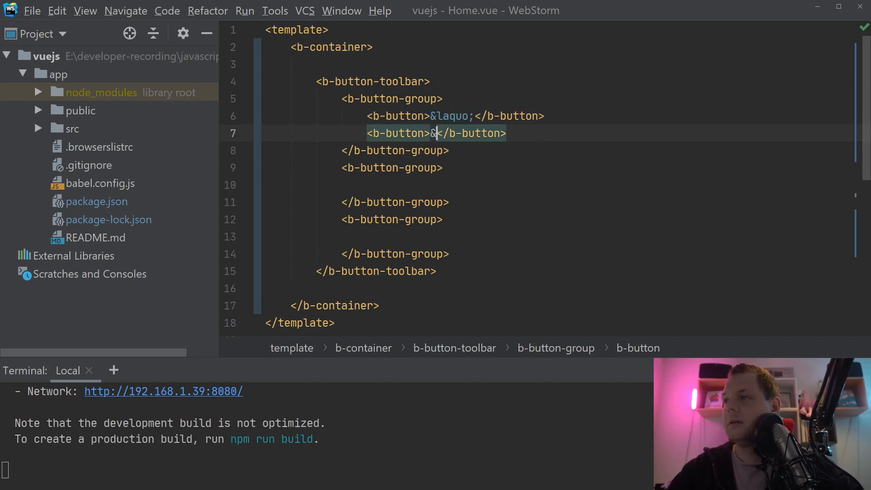
type("lsaquo;")
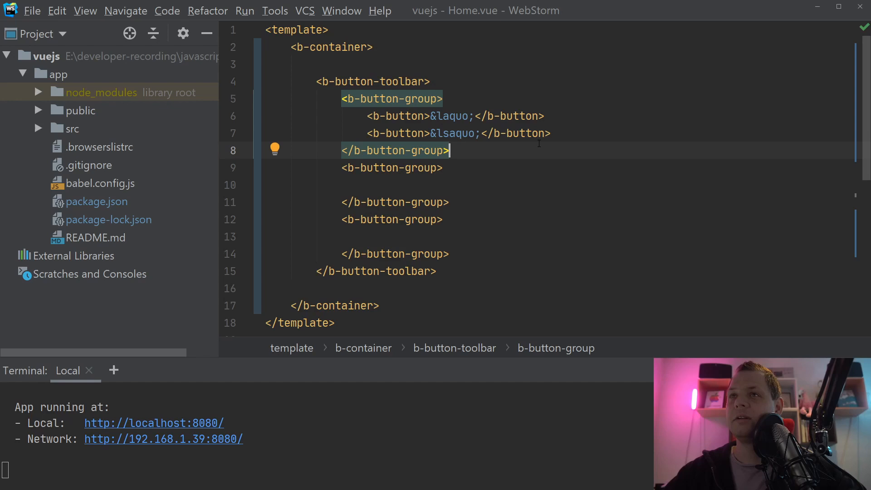
double_click(447, 115)
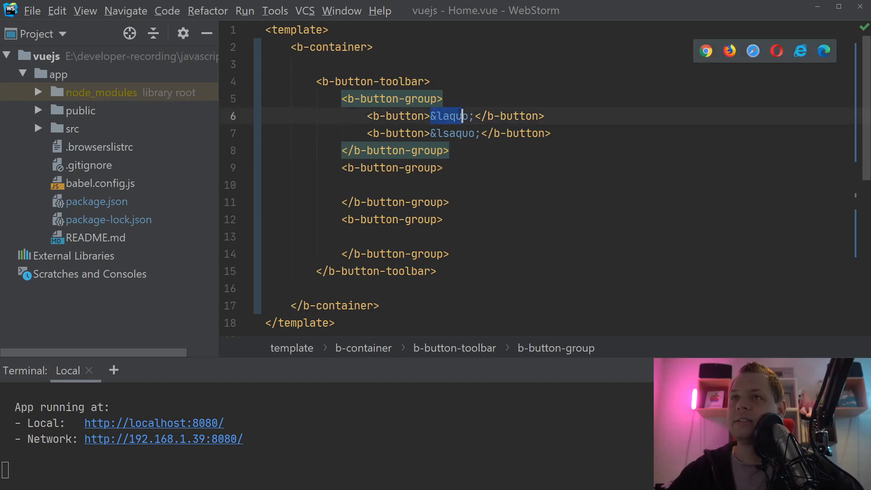
left_click(472, 115)
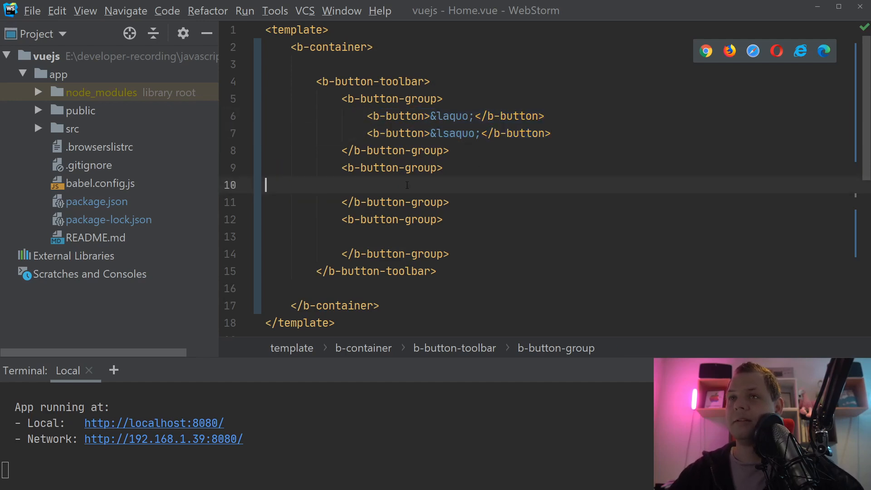
- Add b-buttons 1, 2, 3 to the middle group and &rsaquo;, &raquo; buttons to the last group
type("<b-button>&lsaquo;</b-button>")
type("<b-button>1</b-button>")
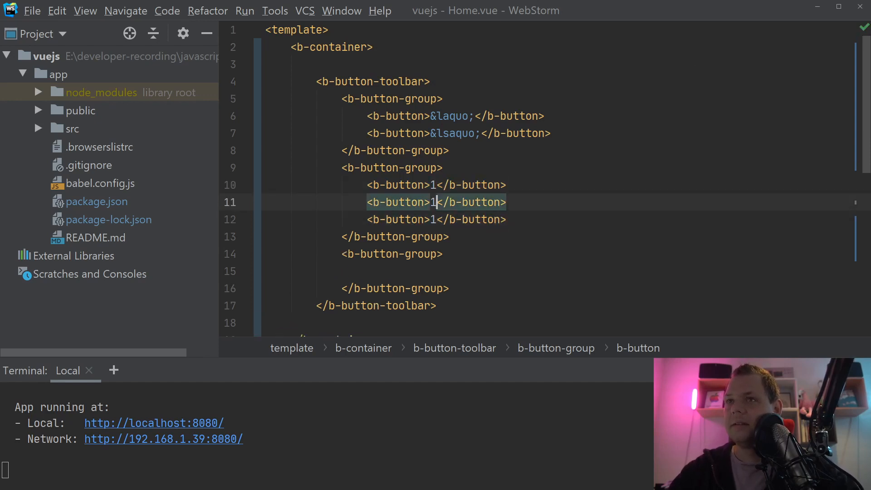
type("2")
left_click(554, 272)
type("<b-button>&</b-button>")
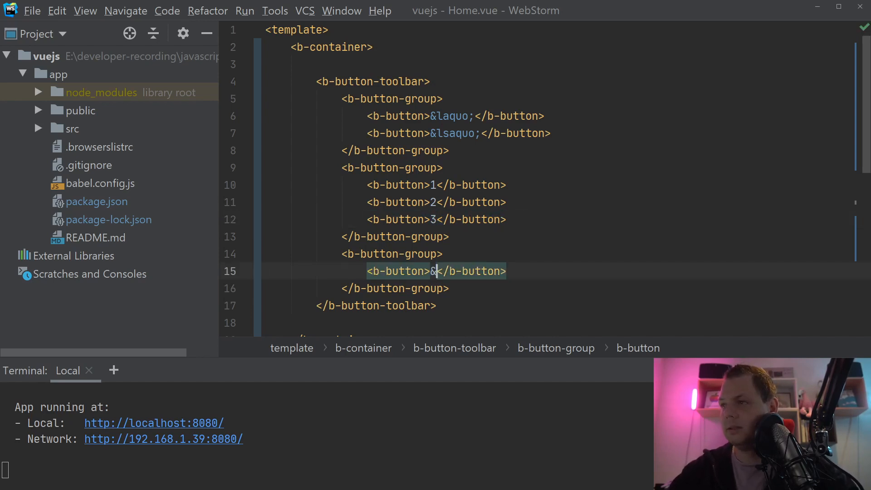
type("rsaquo;")
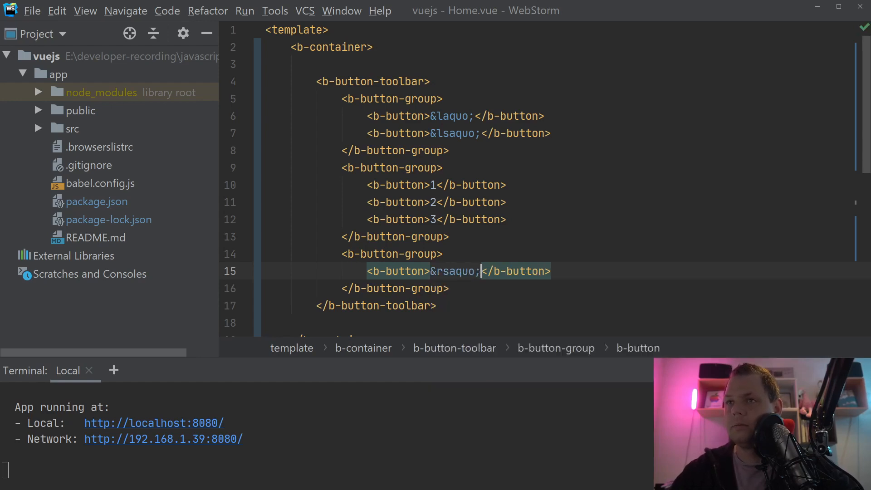
left_click(480, 271)
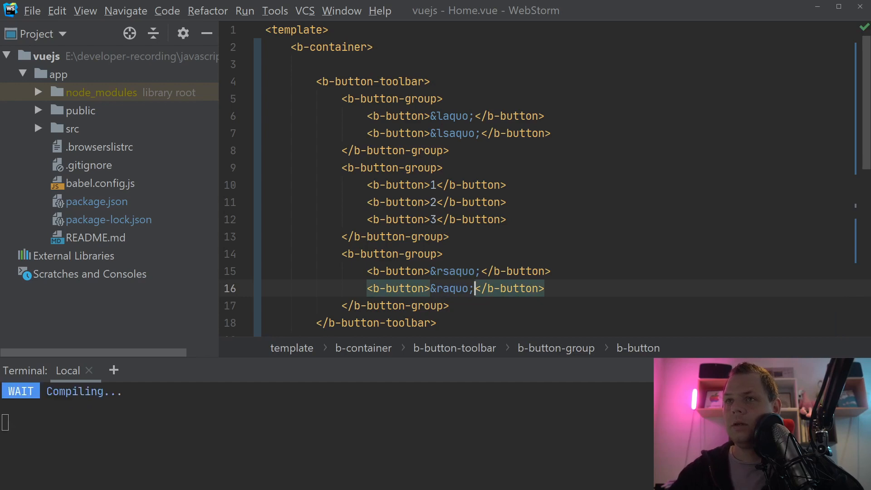
scroll("down", 3)
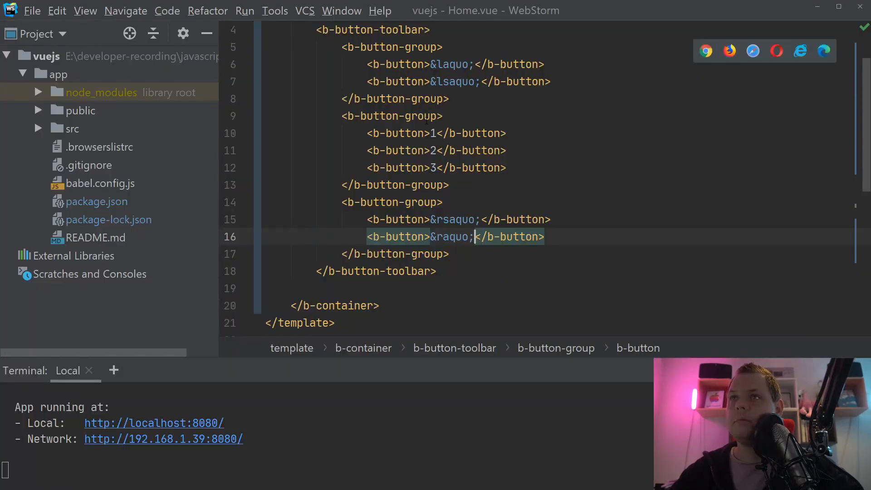
- Give the middle button group class="ml-2 mr-2" for spacing
type("clas=\"\"")
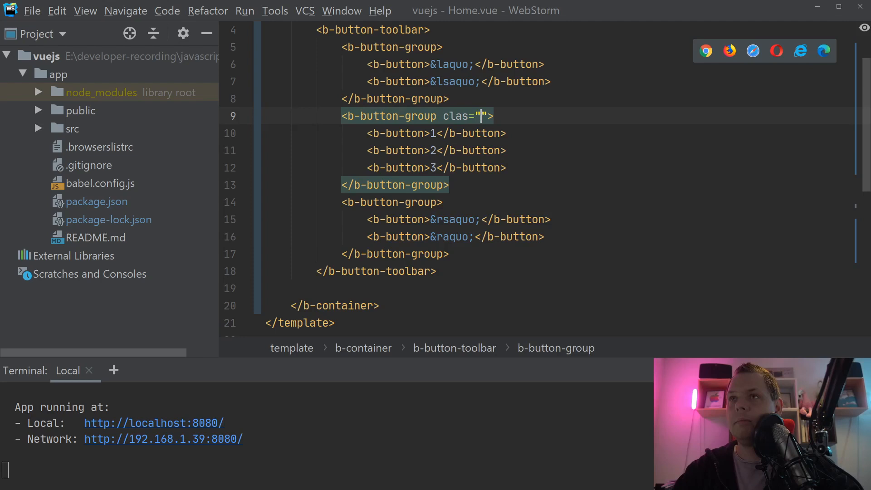
type("m")
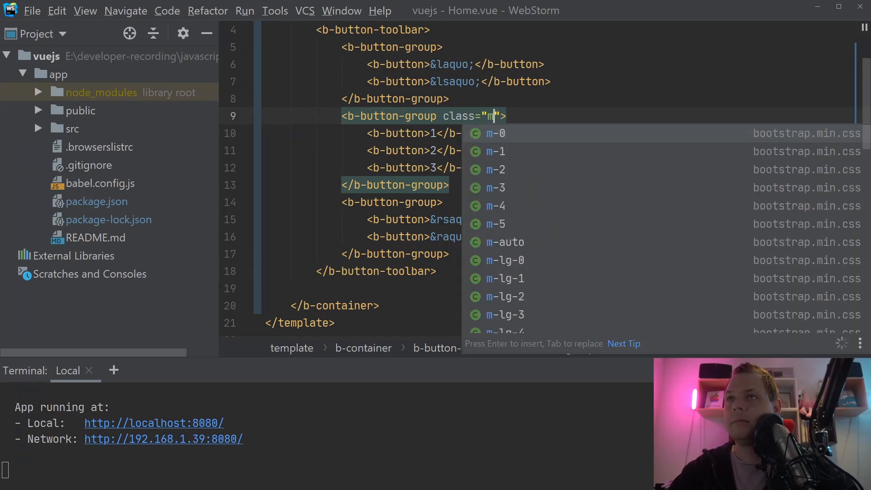
type("l-2 mr")
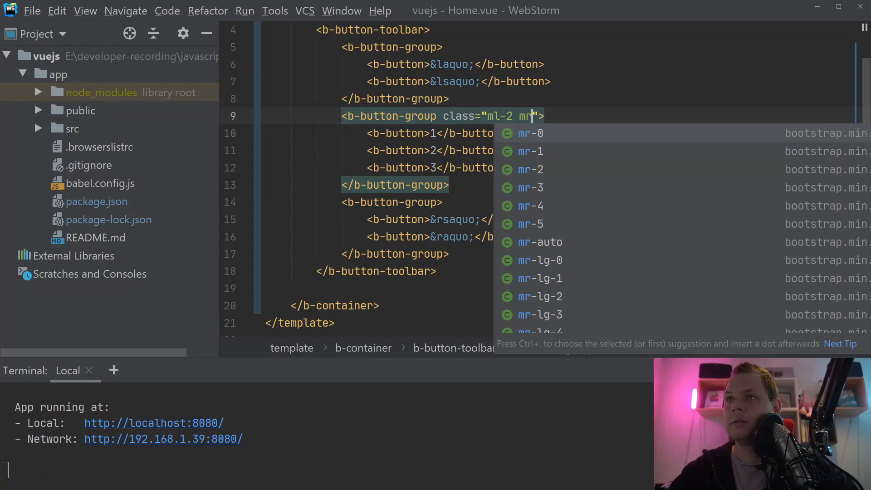
type("-")
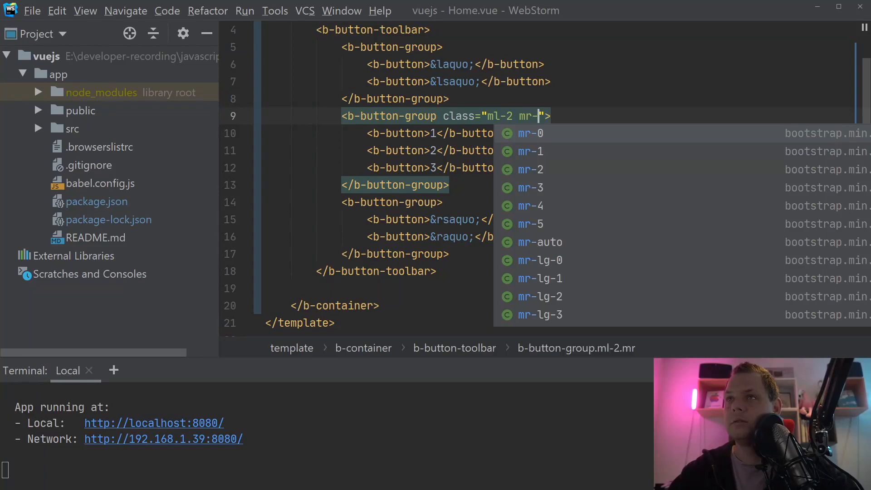
type("2")
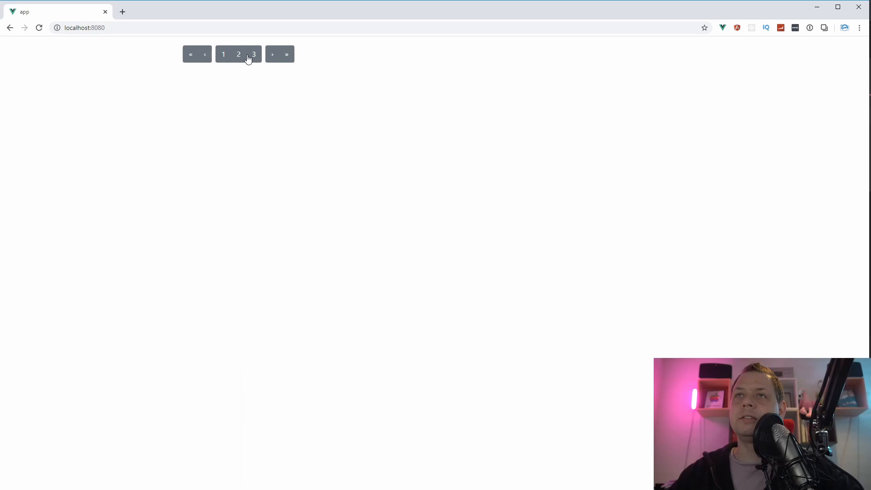
mouse_move(165, 50)
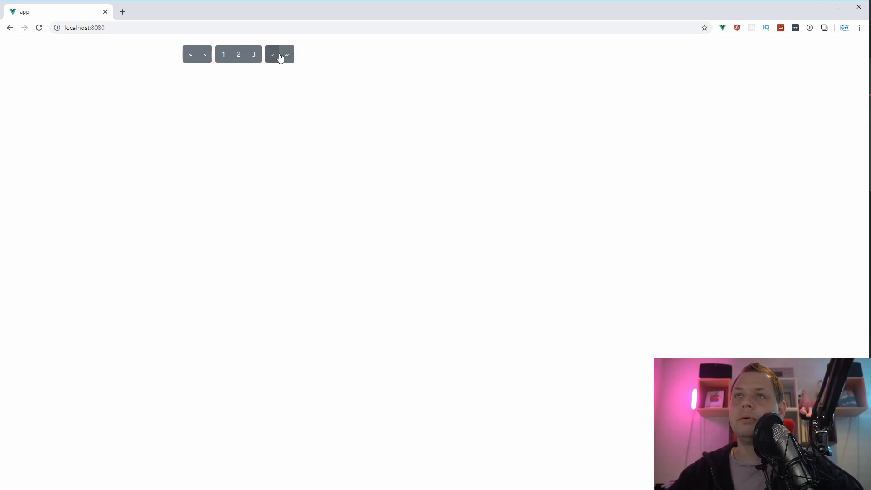
mouse_move(278, 66)
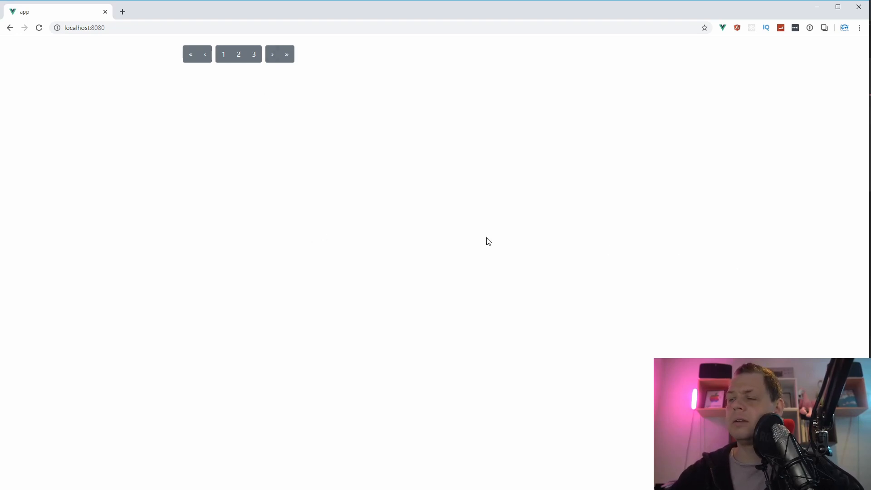
mouse_move(319, 145)
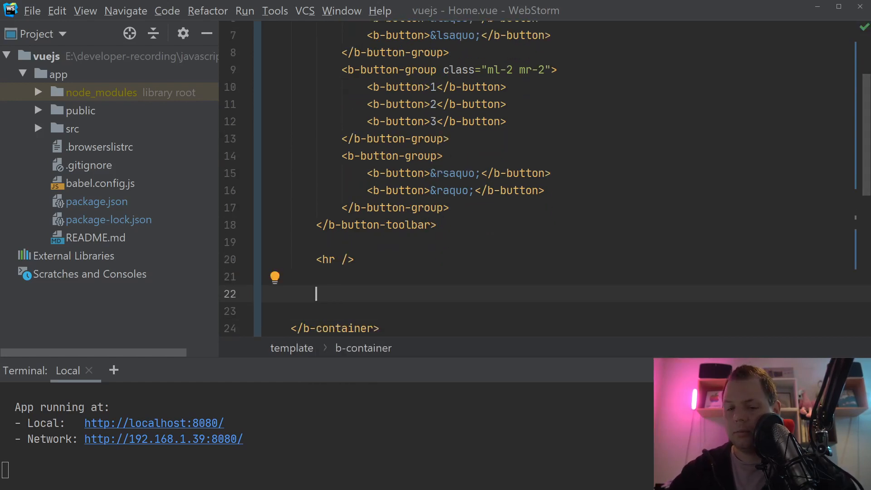
- Add a second b-button-toolbar containing an empty b-input-group and an empty b-button-group
type("<b")
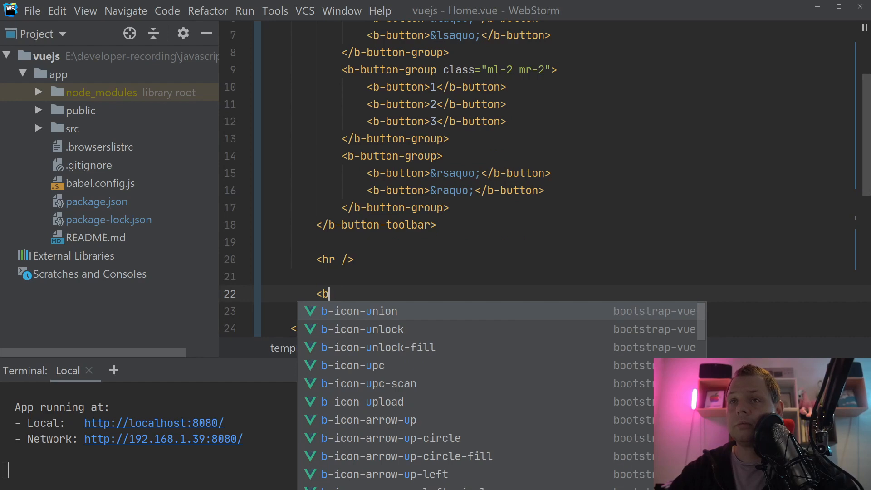
type("utton-toolbar")
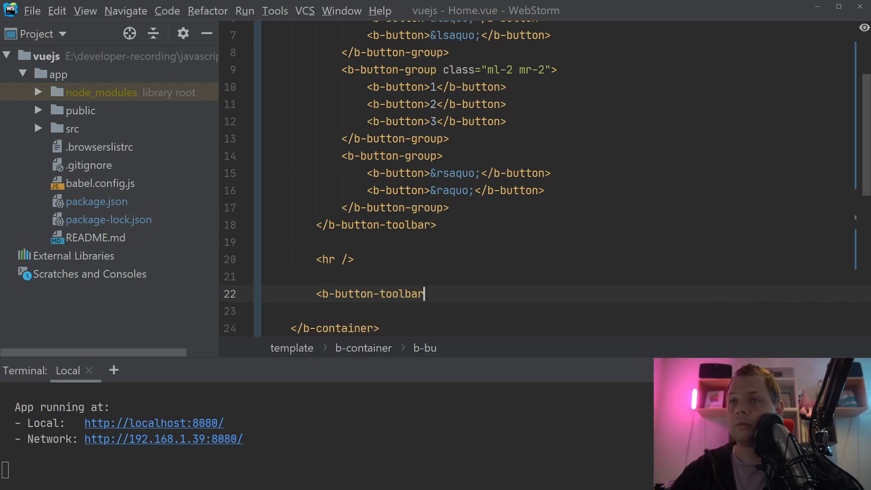
type(">")
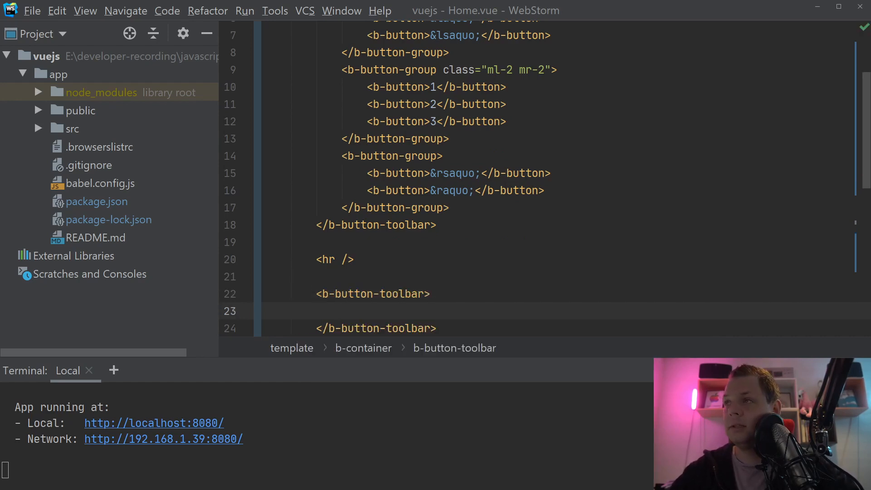
type("<b-input-group>")
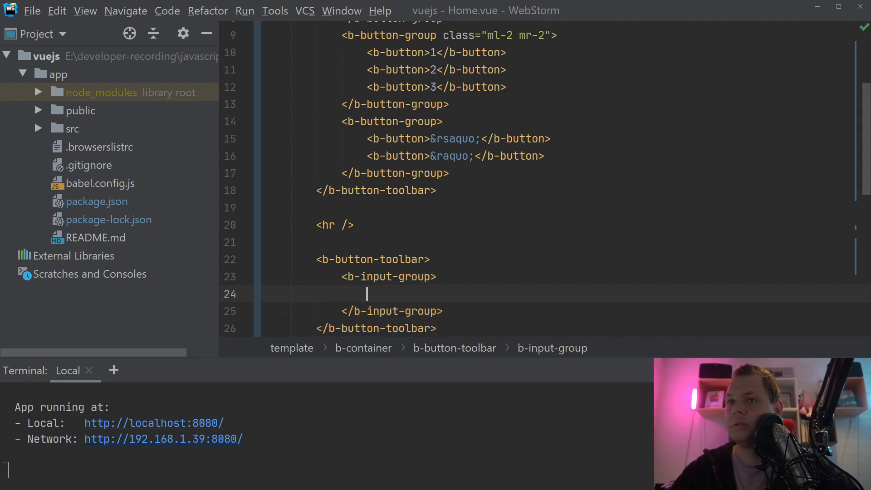
type("<b-button-group>")
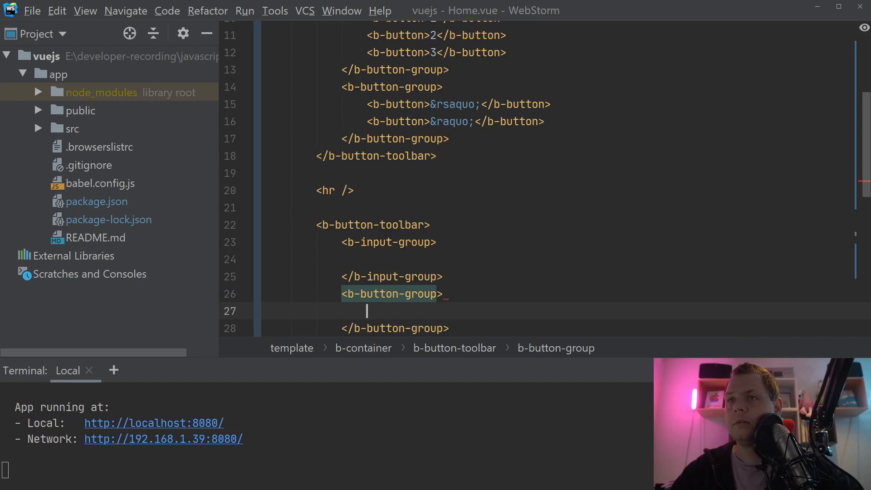
- Add a Save button with variant="success" class="mr-2" and a Cancel button with variant="danger"
type("<bu")
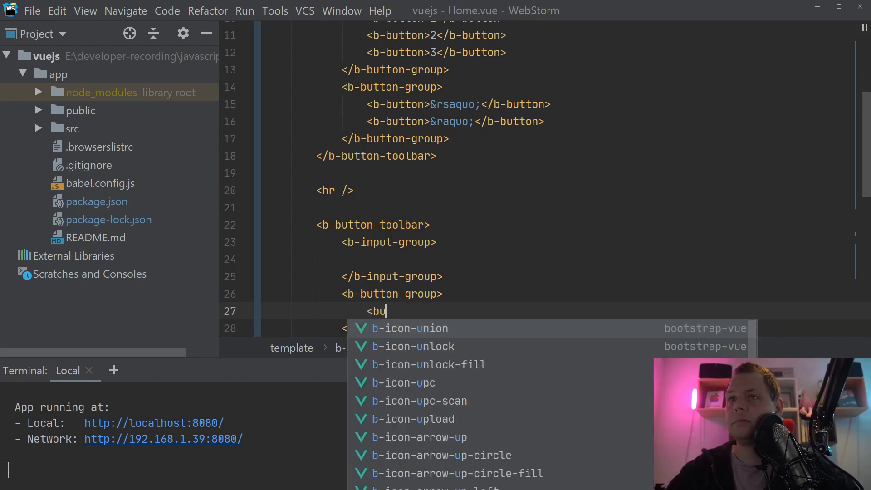
type("-button>Save</b-button>")
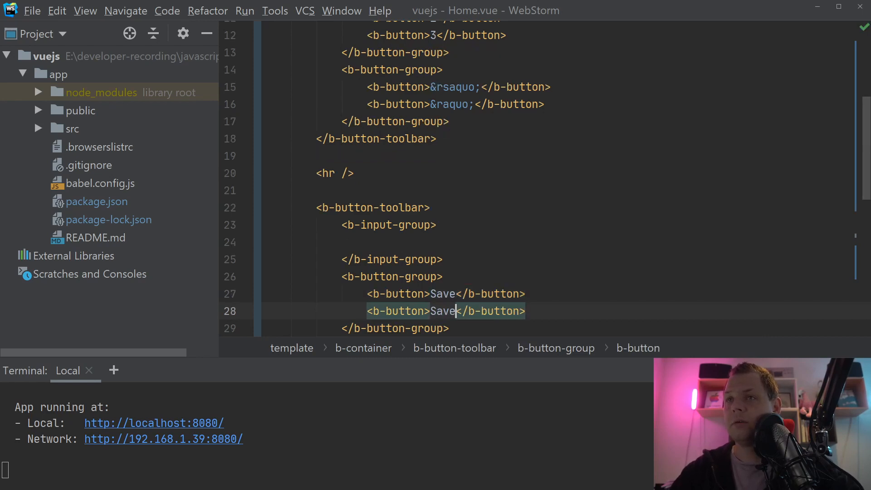
type("Cancel")
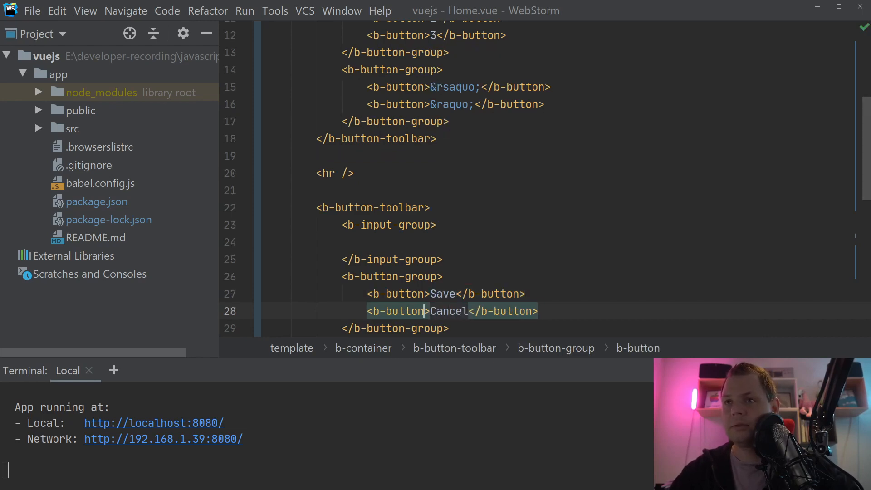
type("class=\"v")
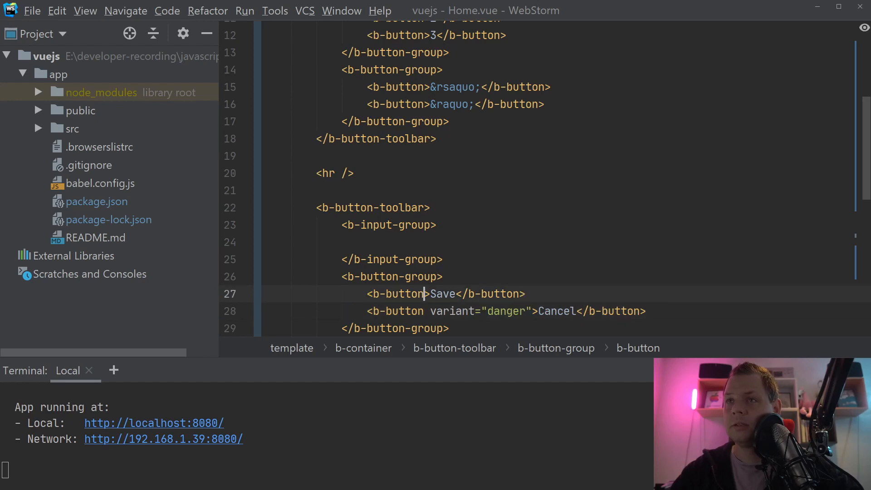
type("variant=\"success\" m")
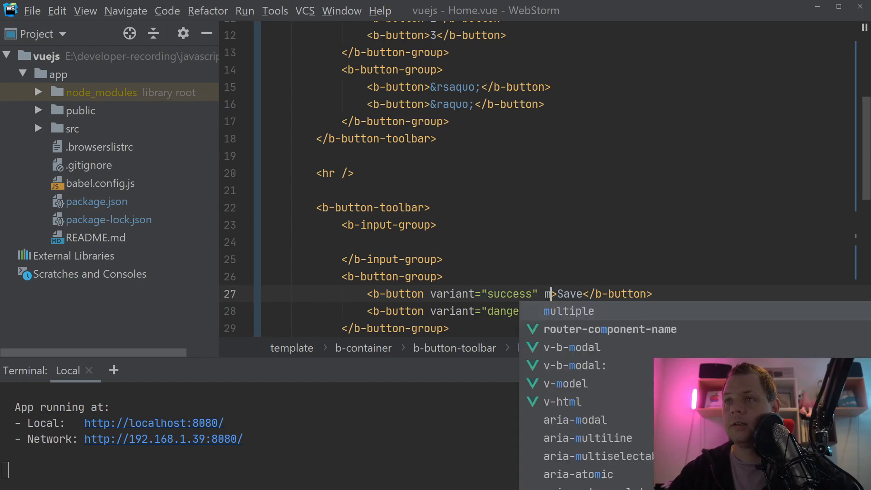
type("class")
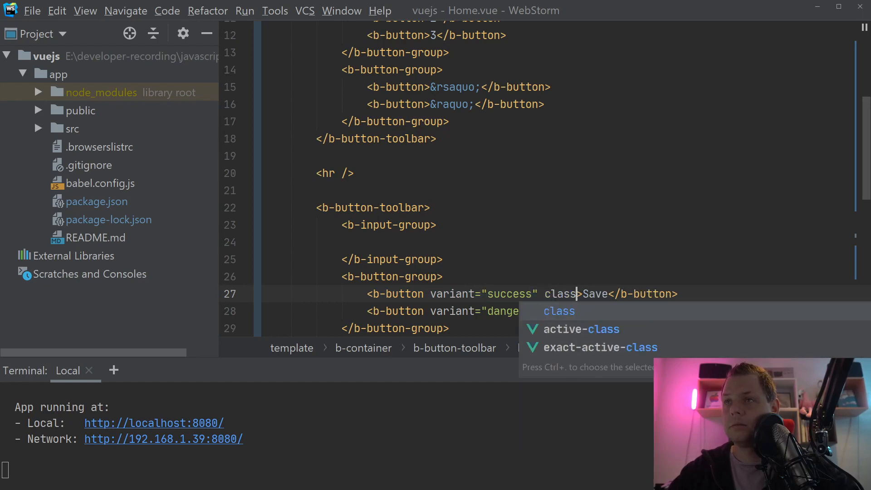
type("=\"mr-\"")
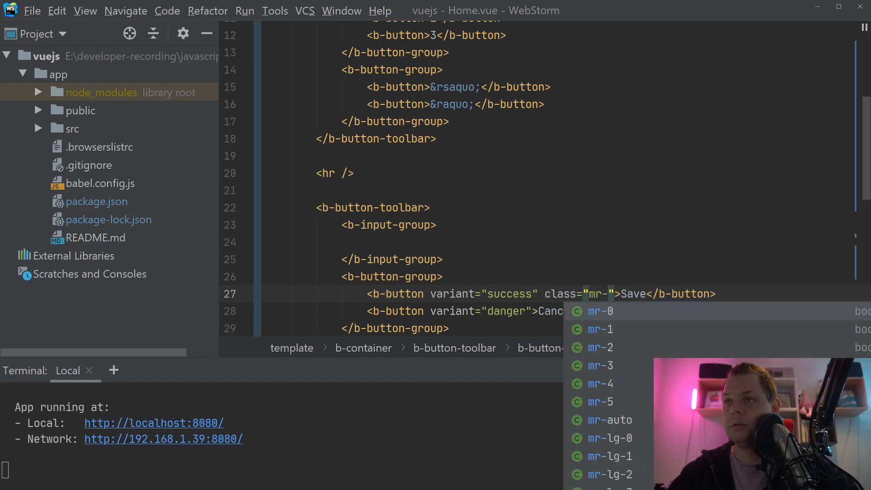
left_click(600, 347)
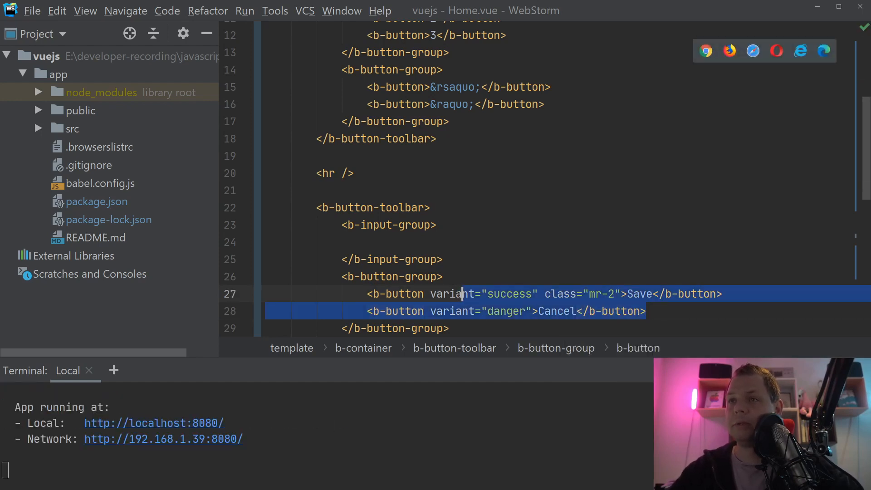
- Give the b-button-group size="sm" and class="ml-2"
left_click(453, 293)
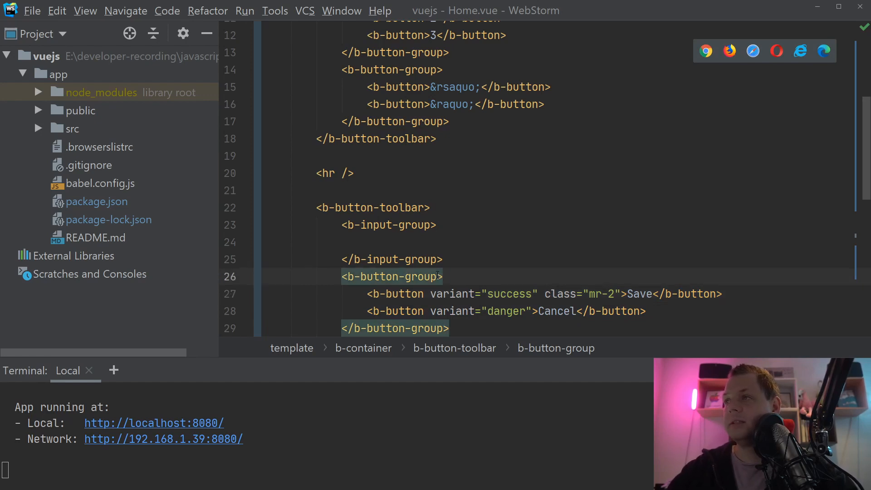
type("size=\"sm\"")
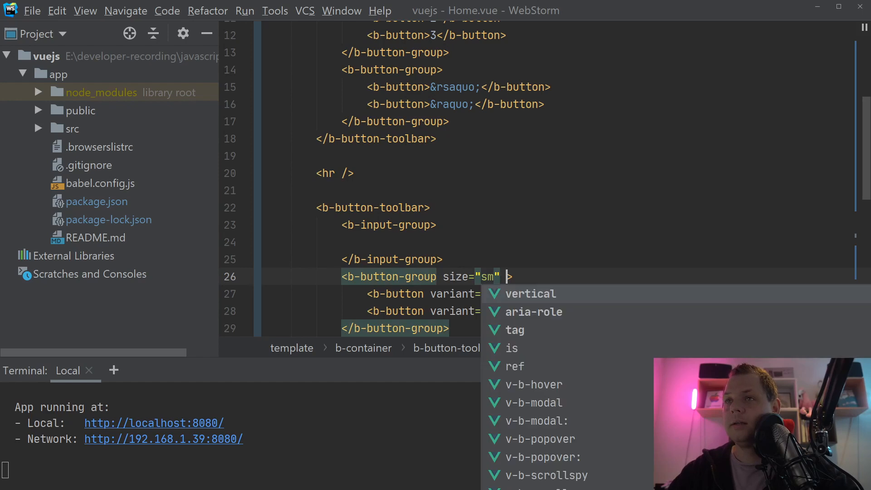
type("class=\"")
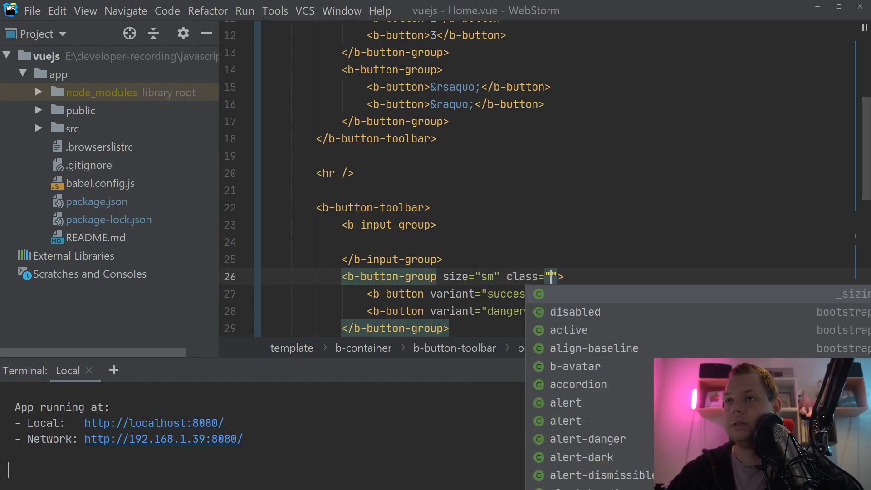
type("ml-2")
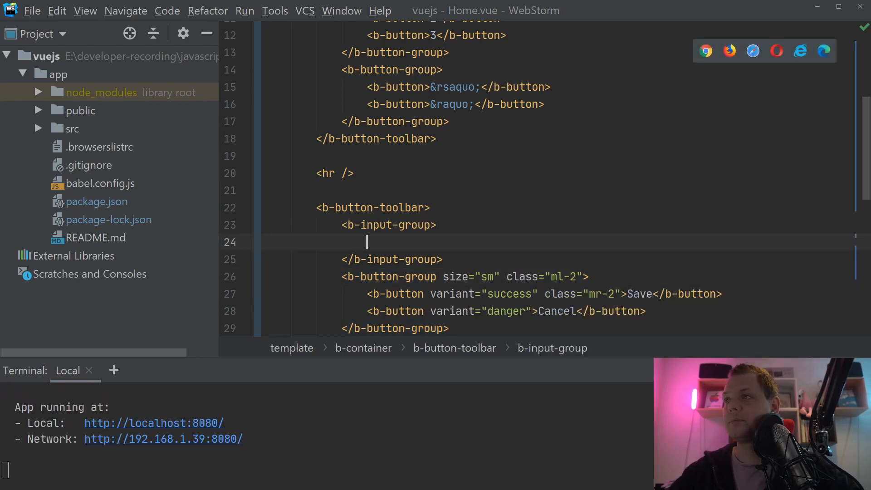
- Add a b-form-input with value="100" class="text-right" and make the b-input-group size="sm"
type("<b")
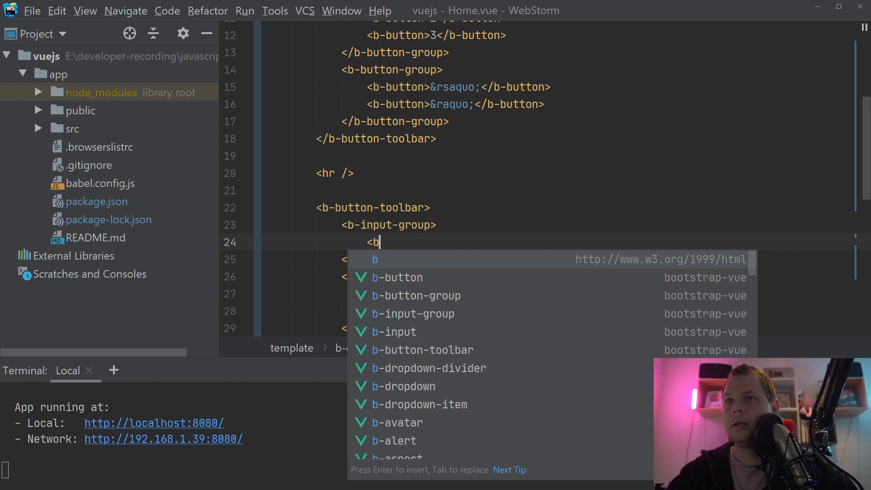
type("-form-input value=\"100\" class=\"\"></b-form-input>")
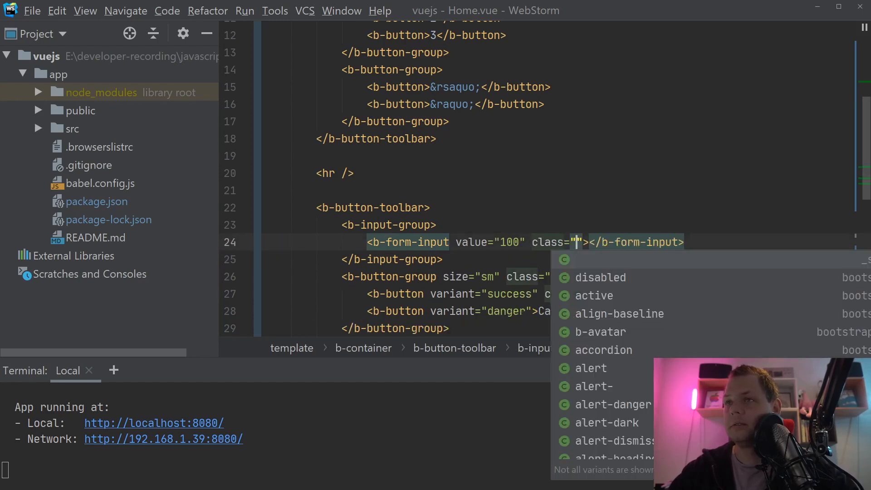
type("text-right")
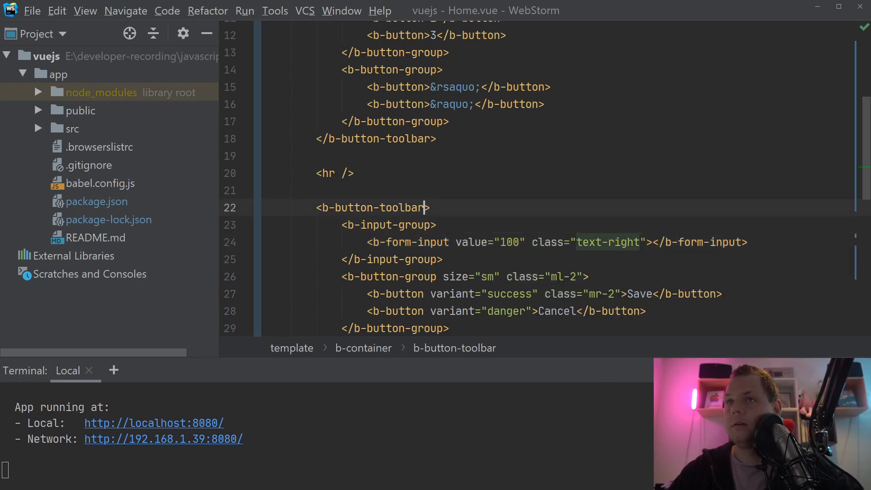
type("class")
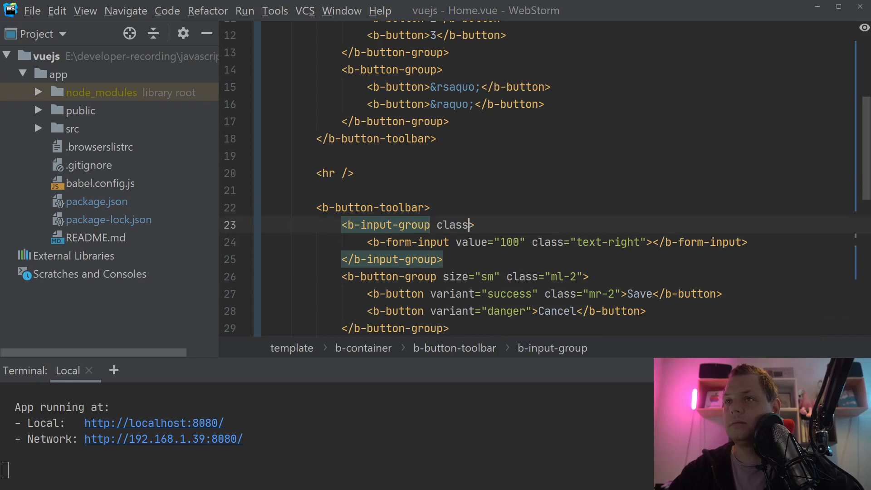
type("size")
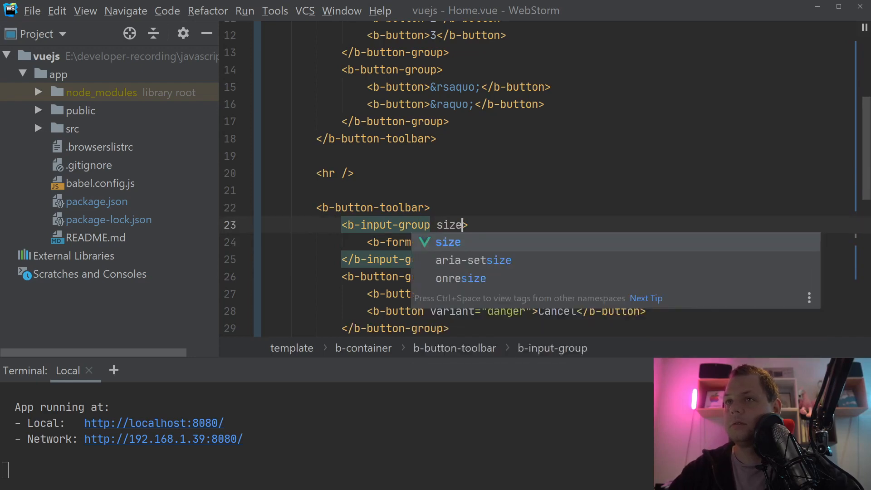
type("=\"sm\"")
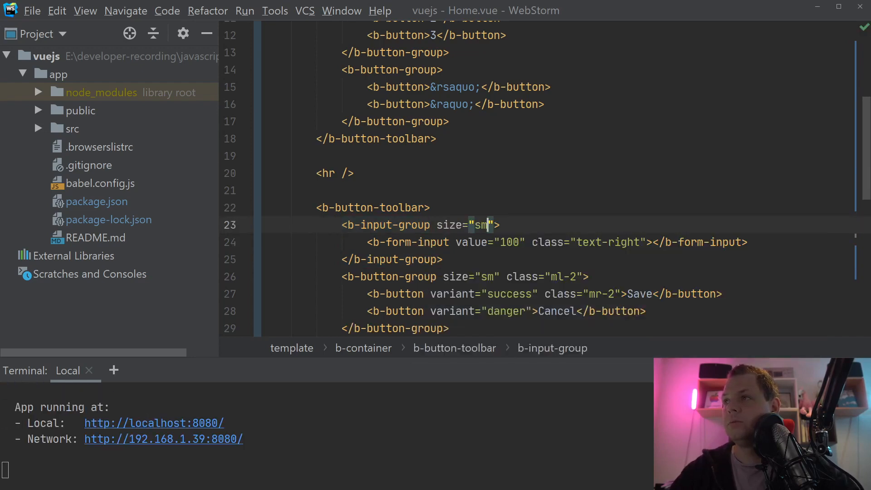
type("ale")
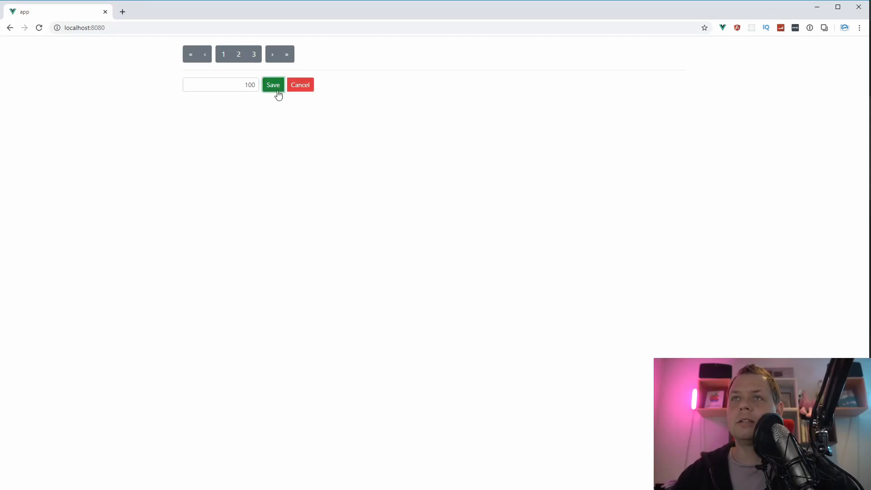
mouse_move(300, 92)
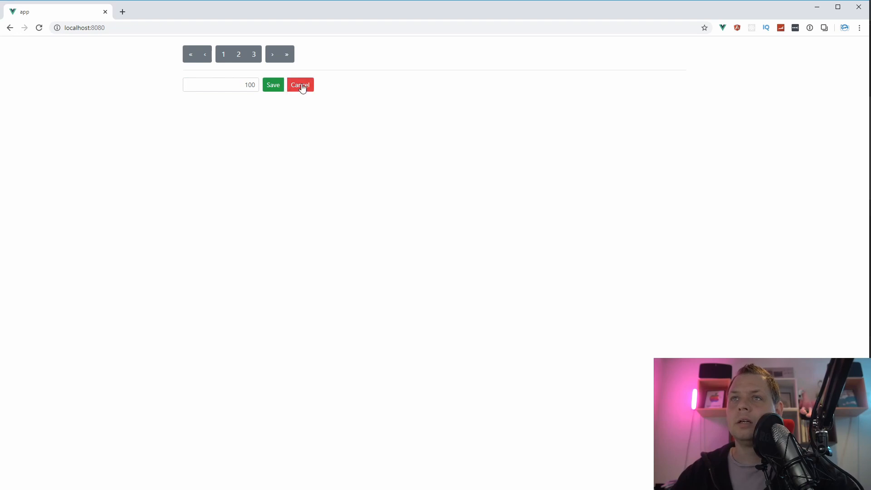
mouse_move(401, 406)
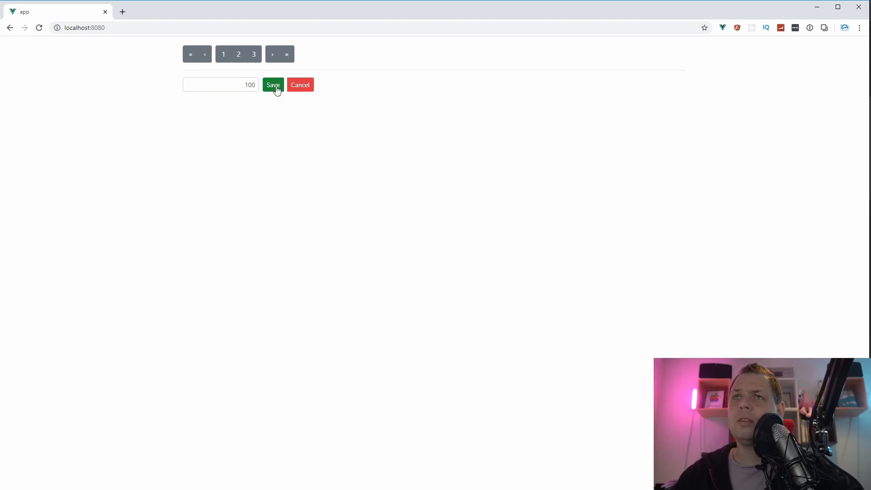
mouse_move(283, 80)
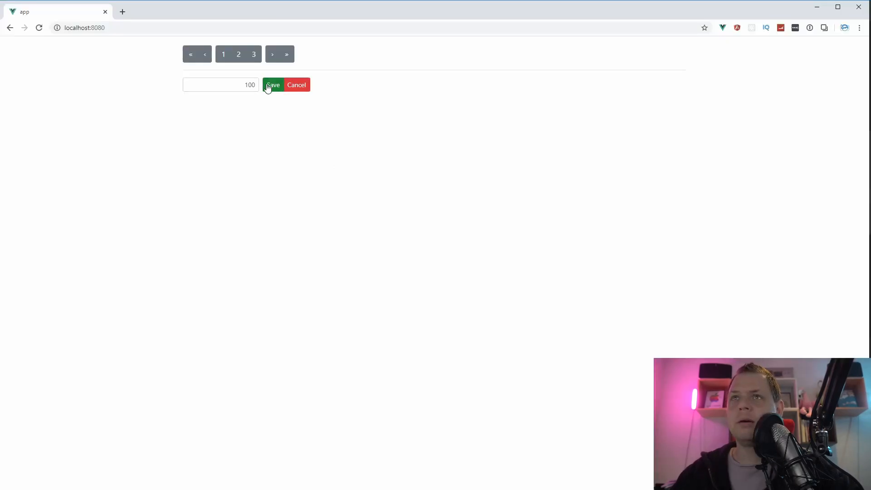
mouse_move(295, 120)
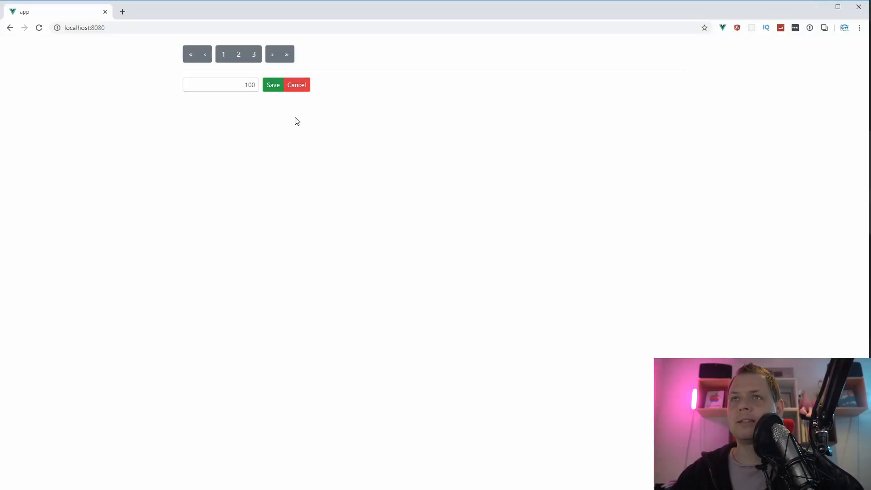
mouse_move(165, 78)
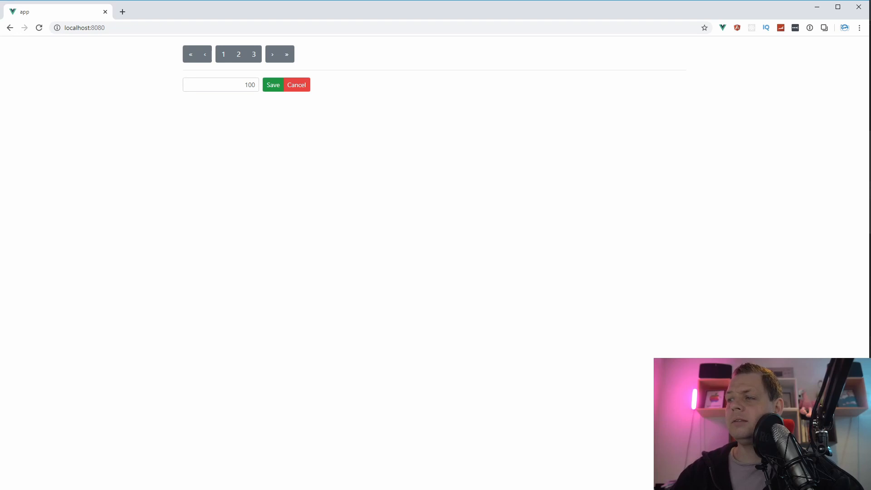
mouse_move(575, 301)
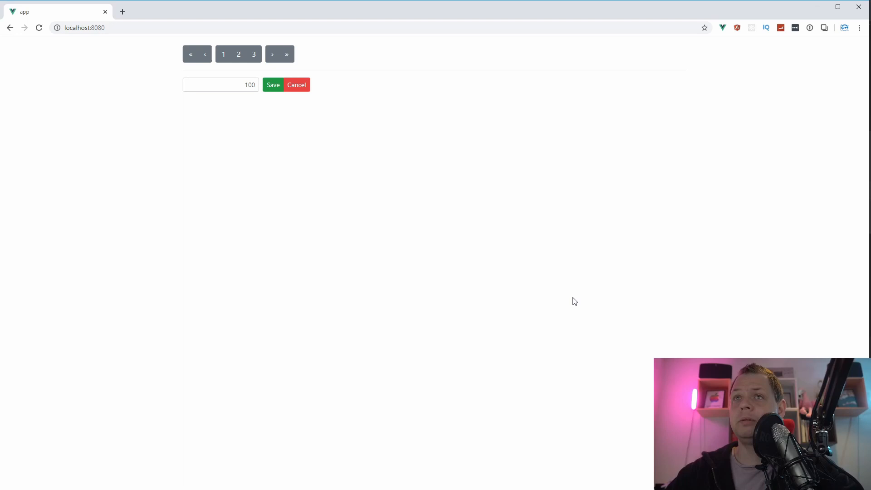
mouse_move(519, 325)
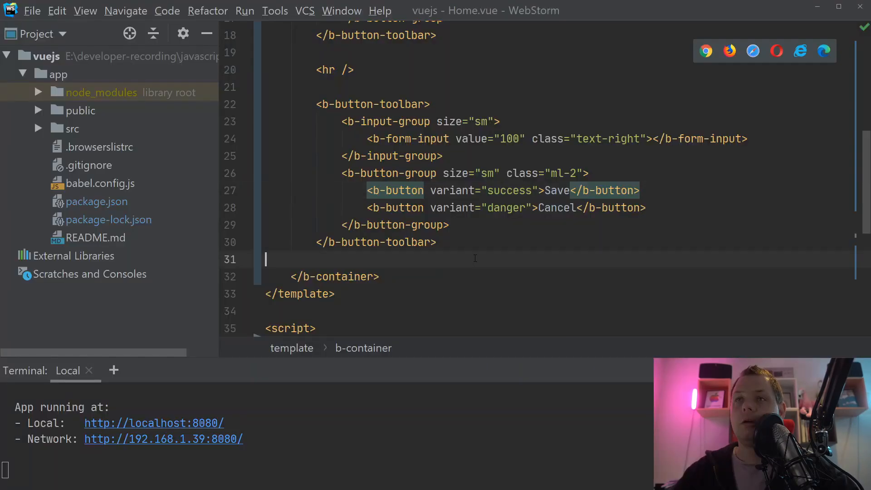
- Create a third b-button-toolbar containing a b-button-group
type("<")
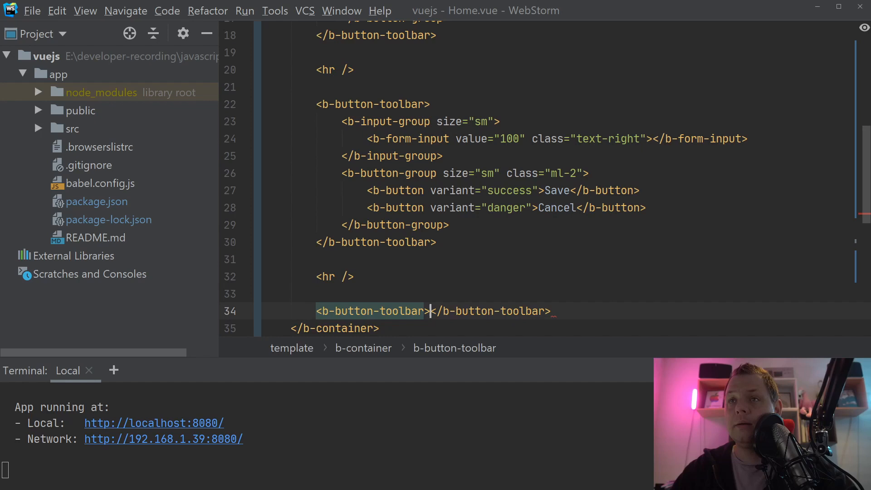
key("Enter")
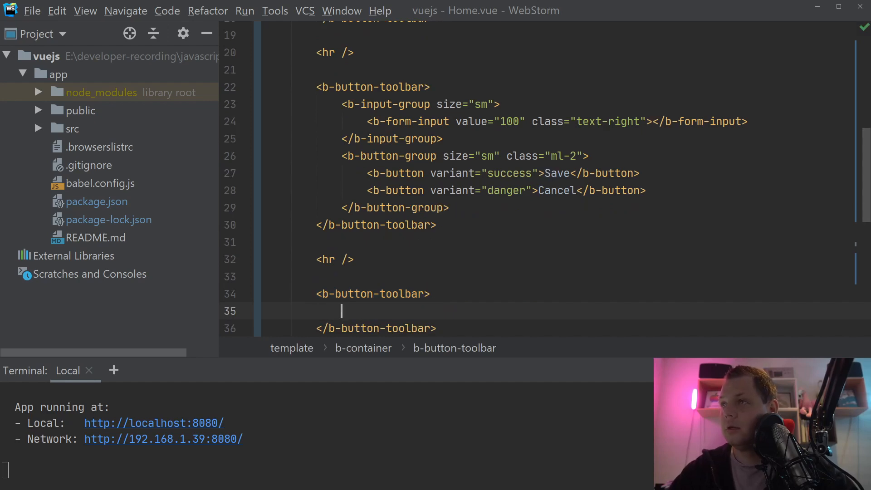
type("<b")
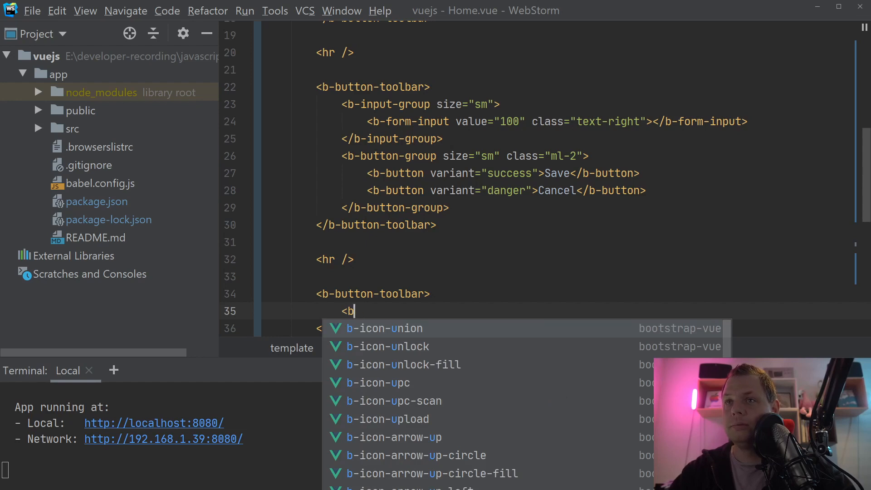
type("-bu")
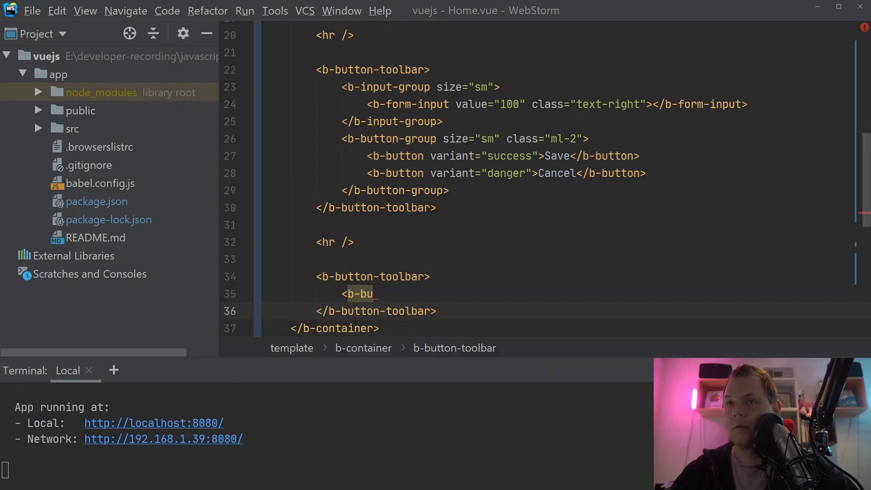
type("t")
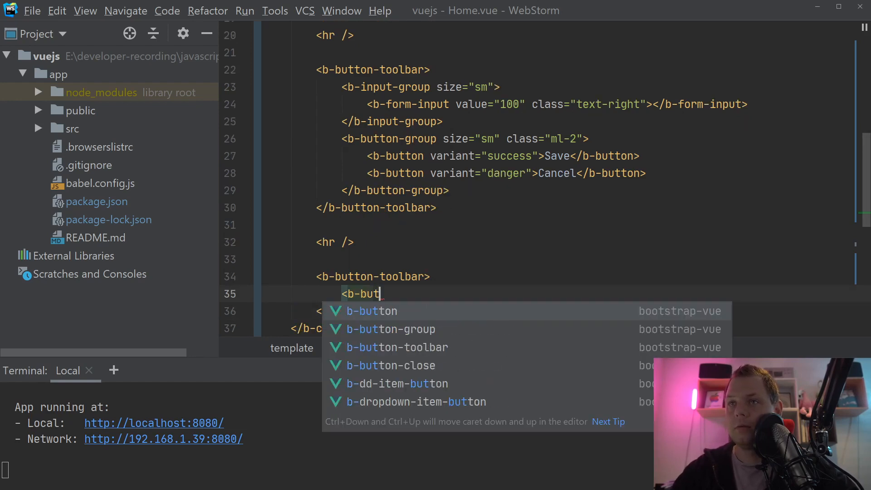
left_click(390, 329)
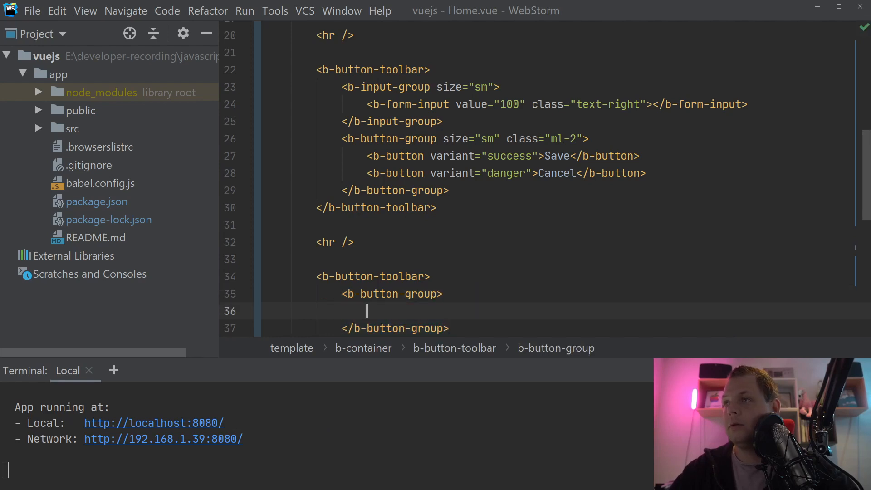
- Add three b-buttons labelled New, Edit and Undo inside the group
type("<b")
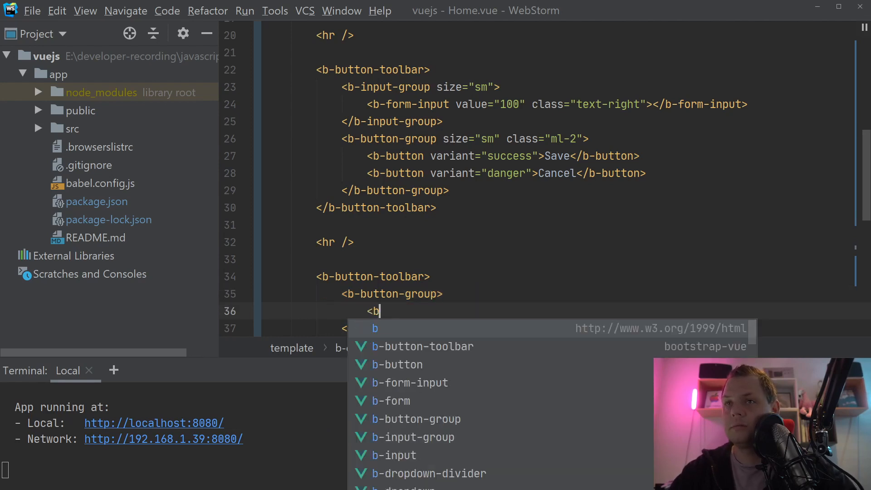
left_click(397, 365)
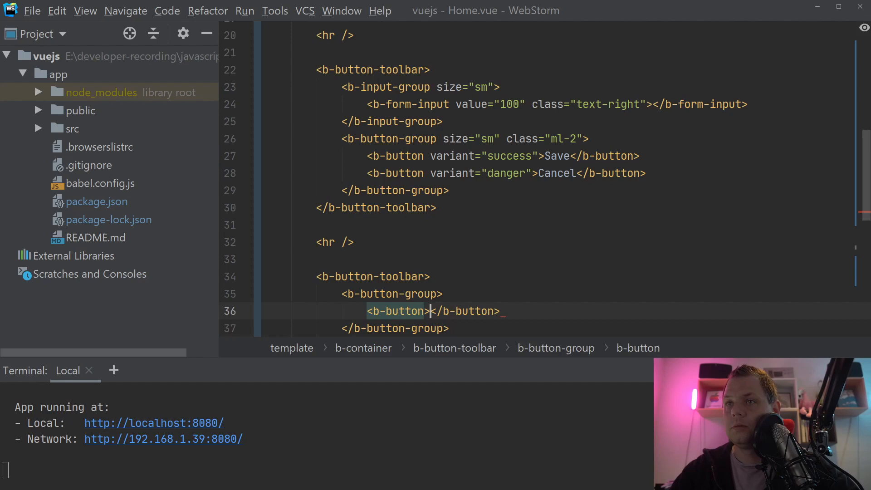
type("New")
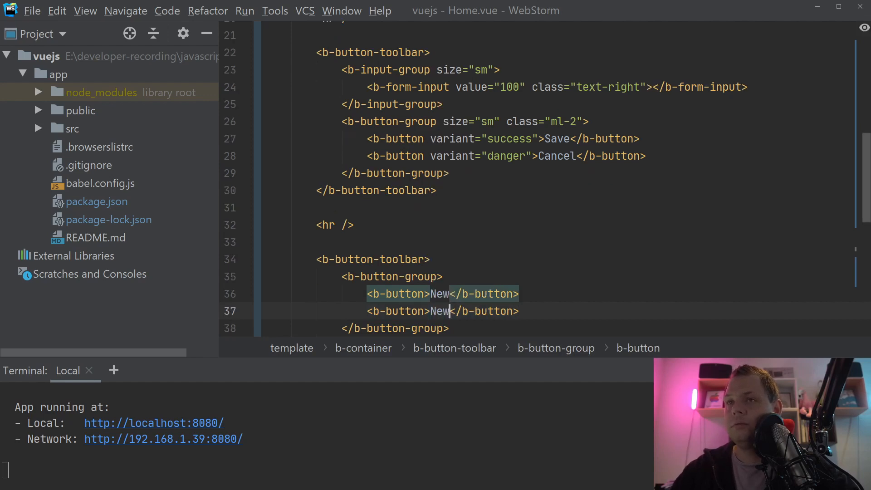
type("Edit")
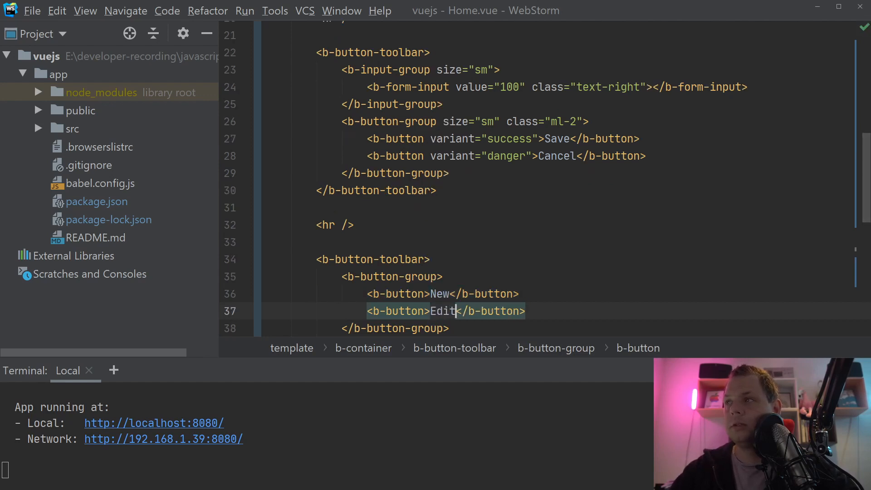
type("Undo</b-button>")
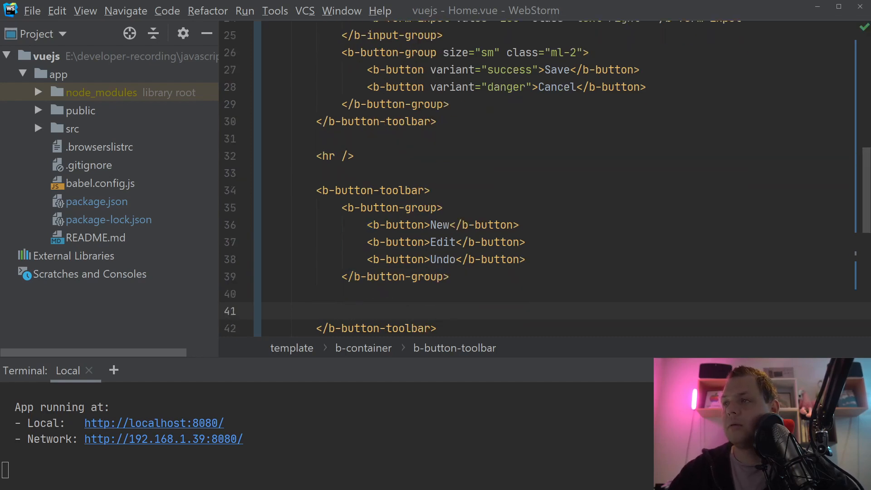
- Add a b-dropdown with class="mx-1" right text="Menu" holding three b-dropdown-items Item 1–3
type("<")
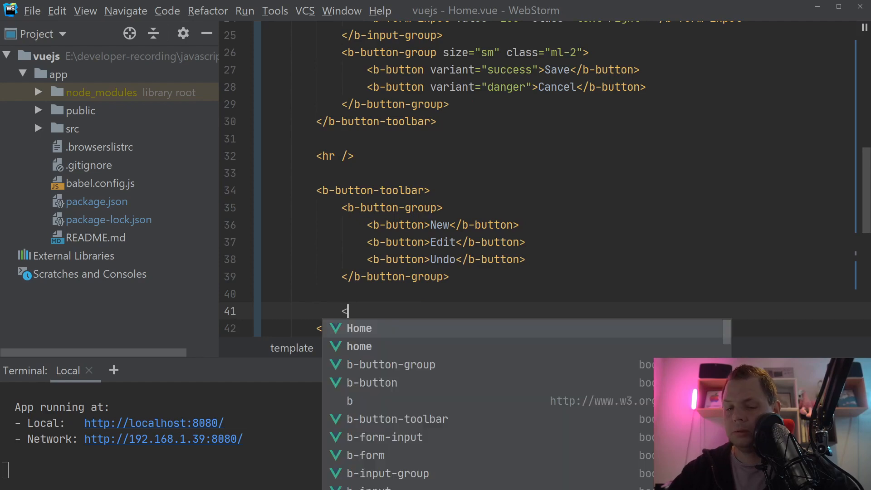
type("b-dr")
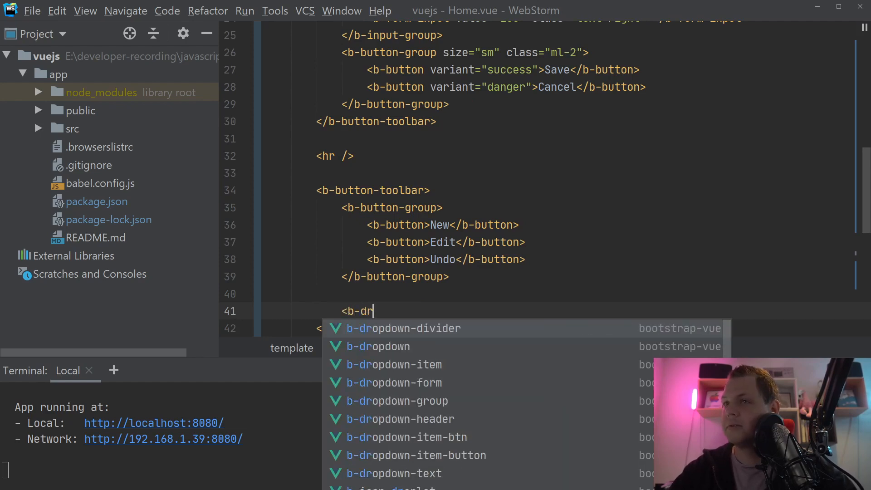
type("opdown")
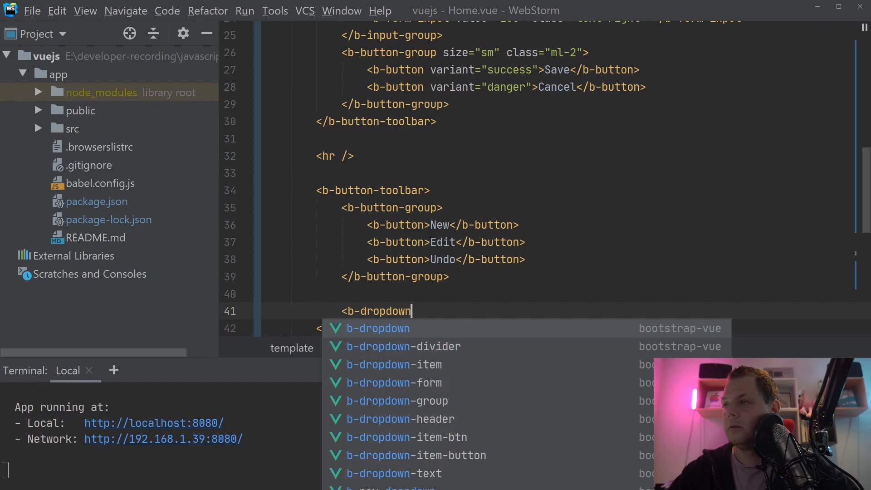
type("class=\"\"")
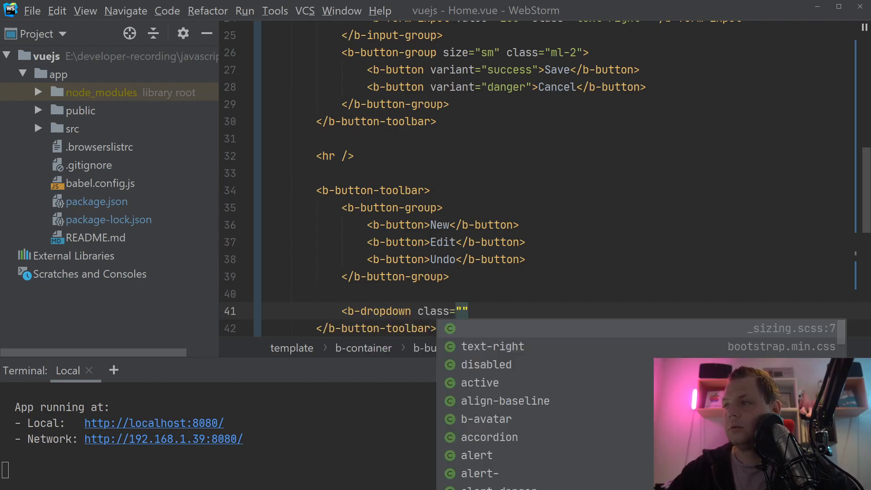
type("mx-")
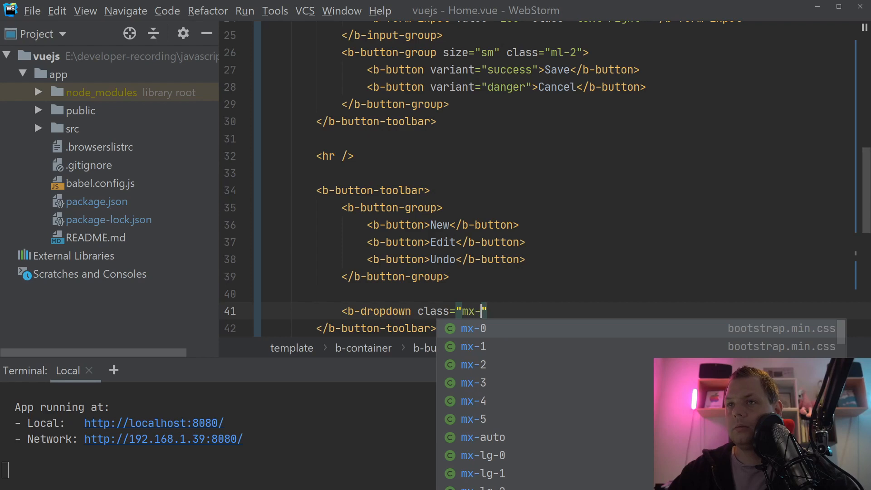
type("1\" right")
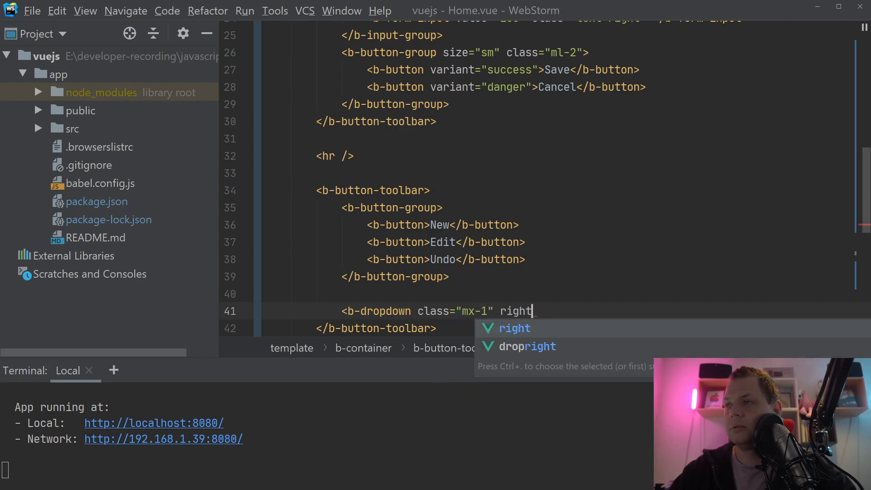
type("text=\"\"")
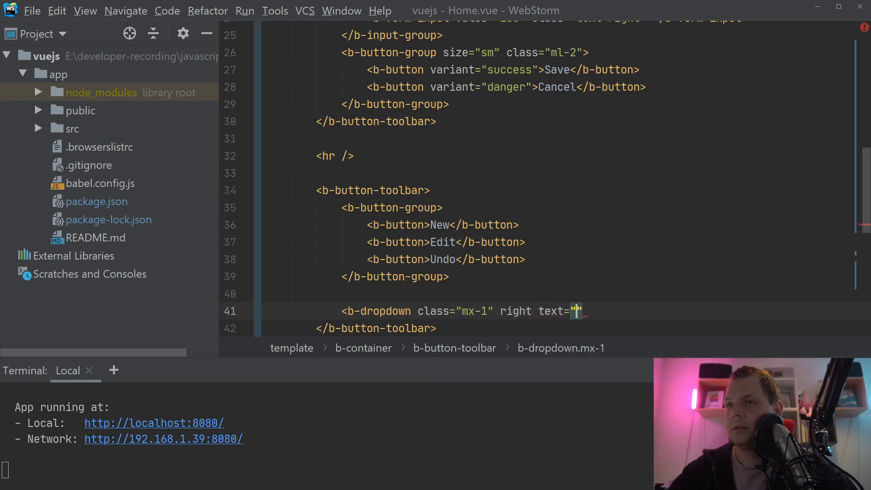
type("Menu")
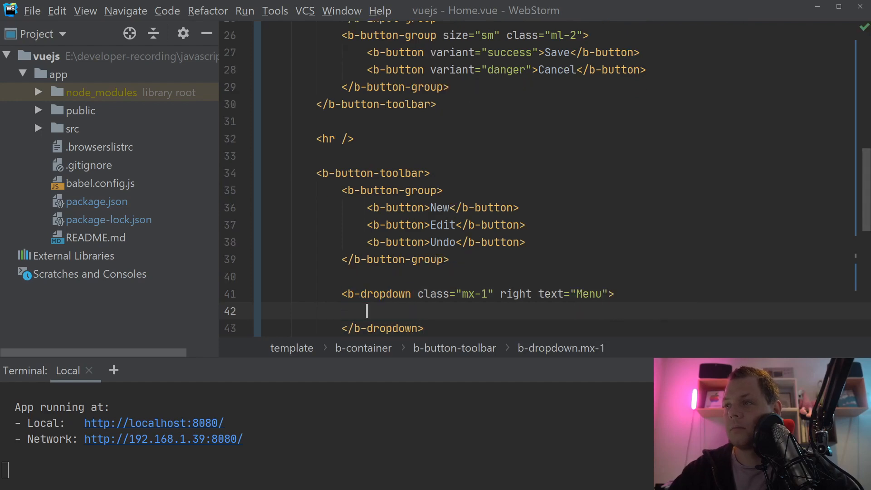
type("<b")
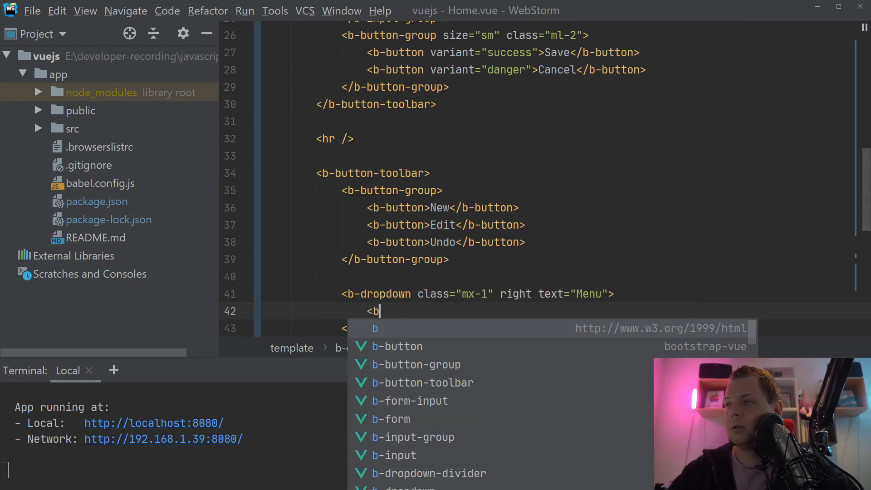
type("dropdown")
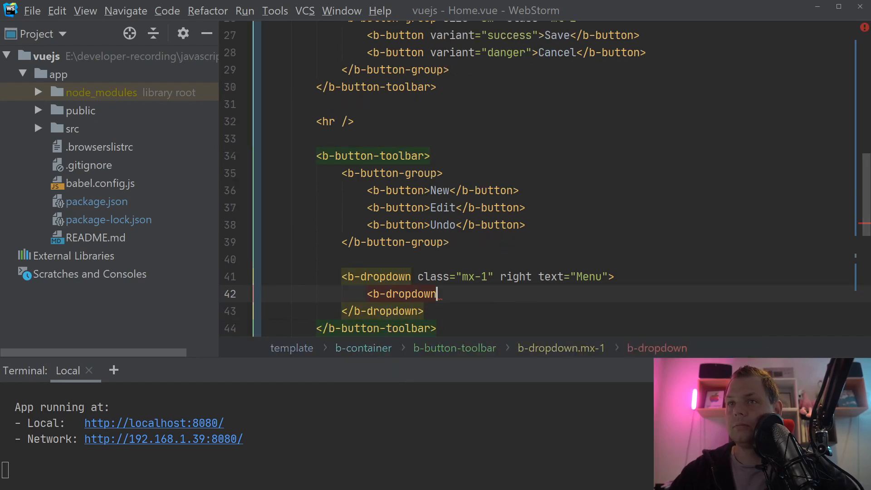
type("-item></b-dropdown-item>")
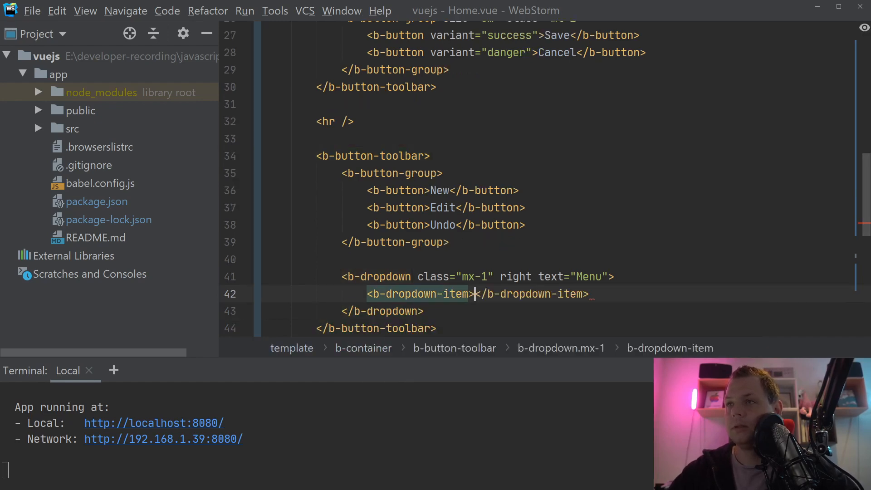
type("Item 1")
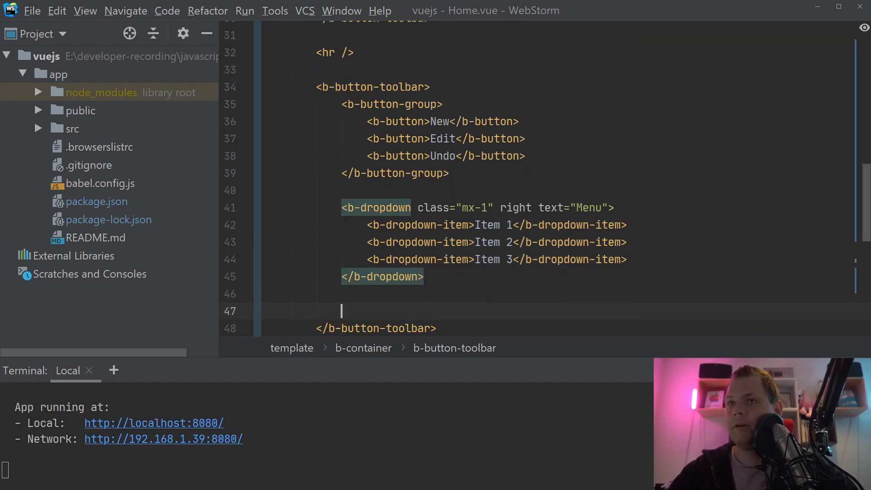
- Add a b-button-group with Save and Cancel buttons after the dropdown
type("<b-button-group>")
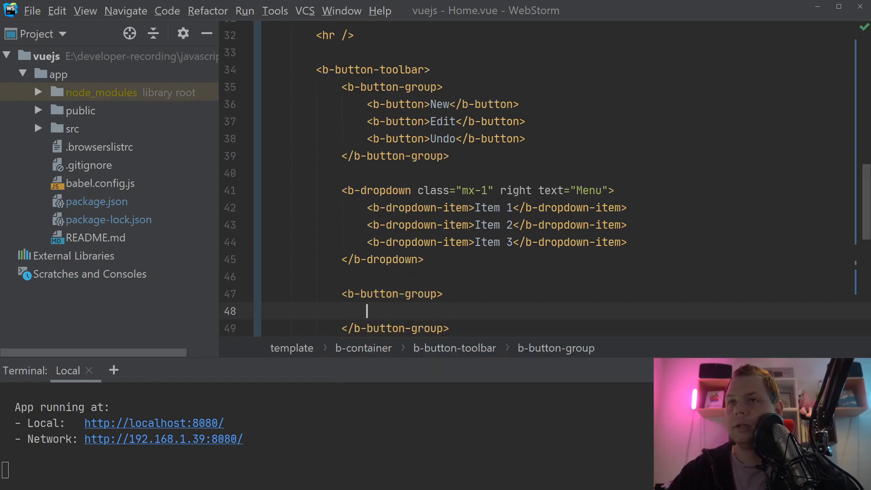
type("<bu")
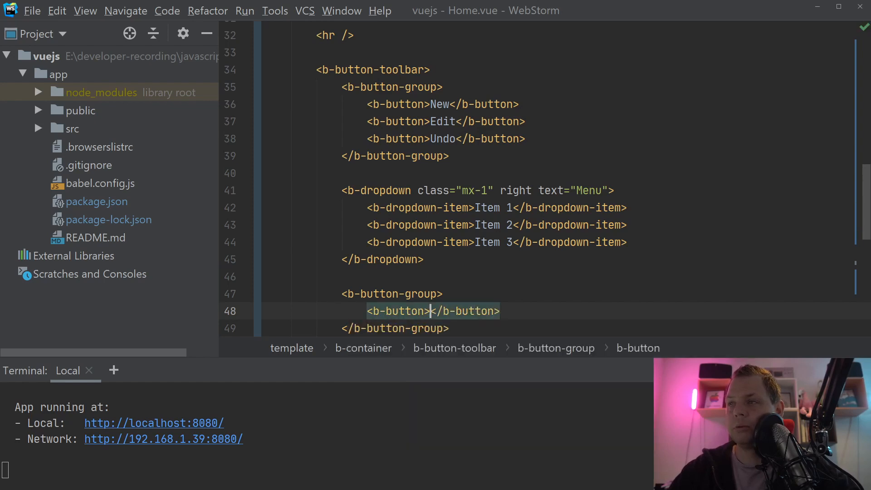
type("Save")
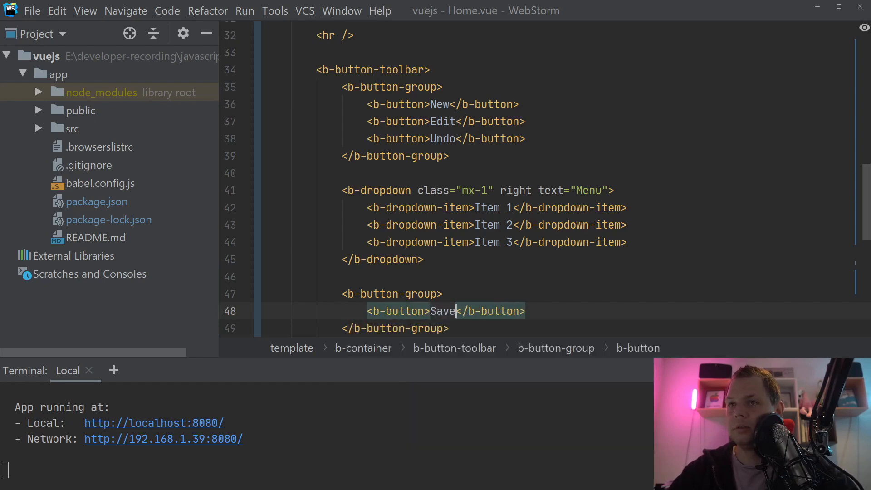
type("C</b-button>")
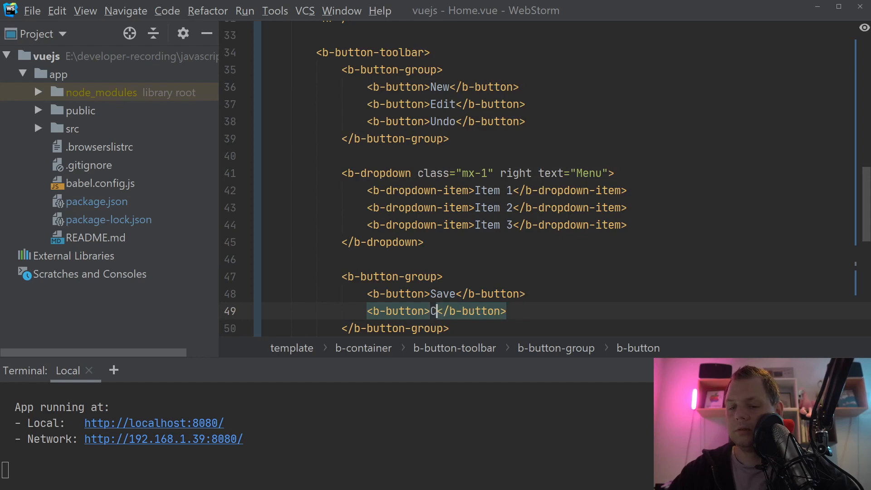
type("ancel")
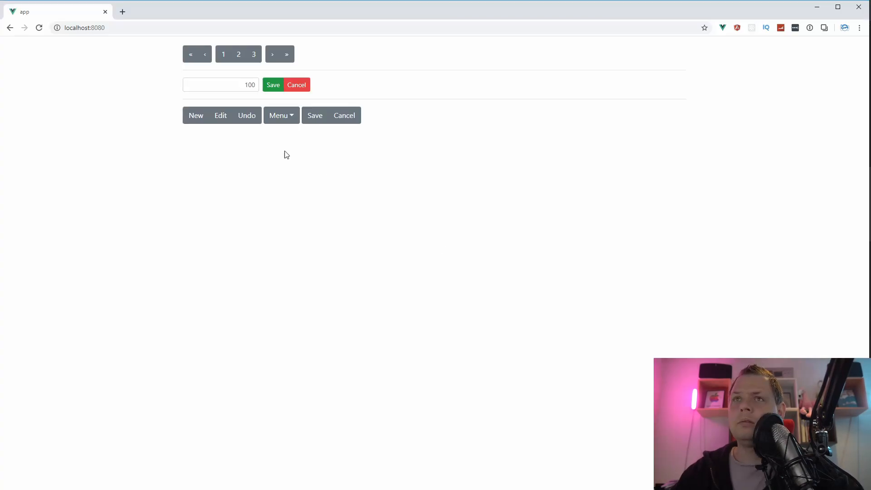
mouse_move(247, 116)
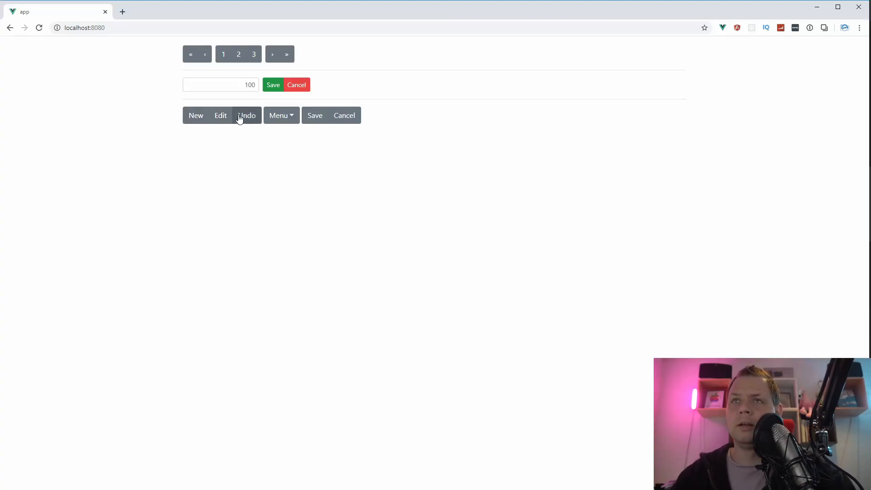
mouse_move(174, 125)
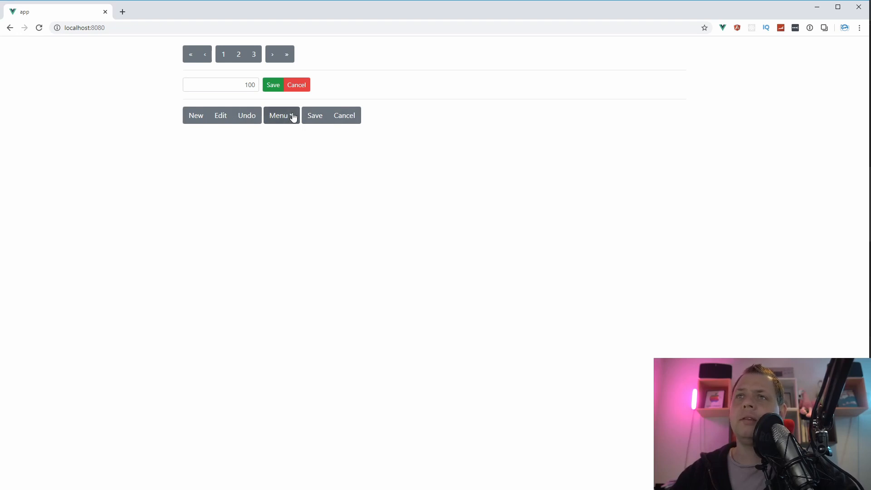
- Expand the Menu dropdown in Chrome to check its items on the reloaded page
left_click(281, 115)
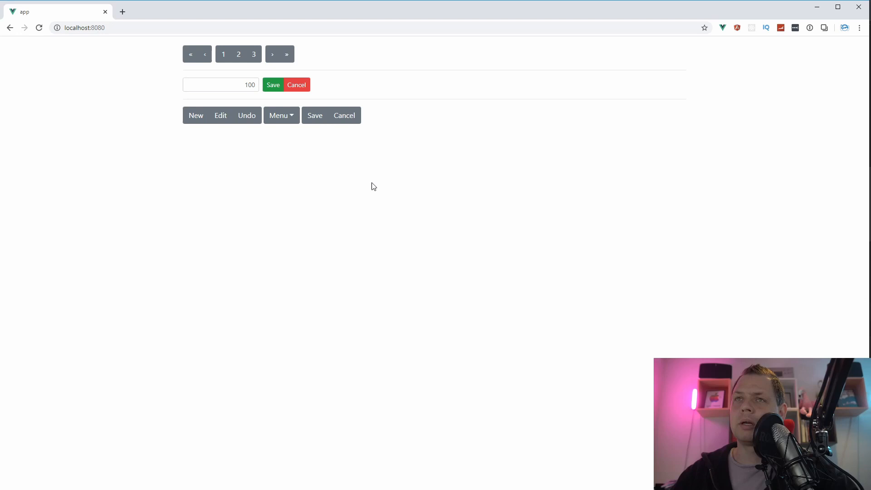
mouse_move(371, 238)
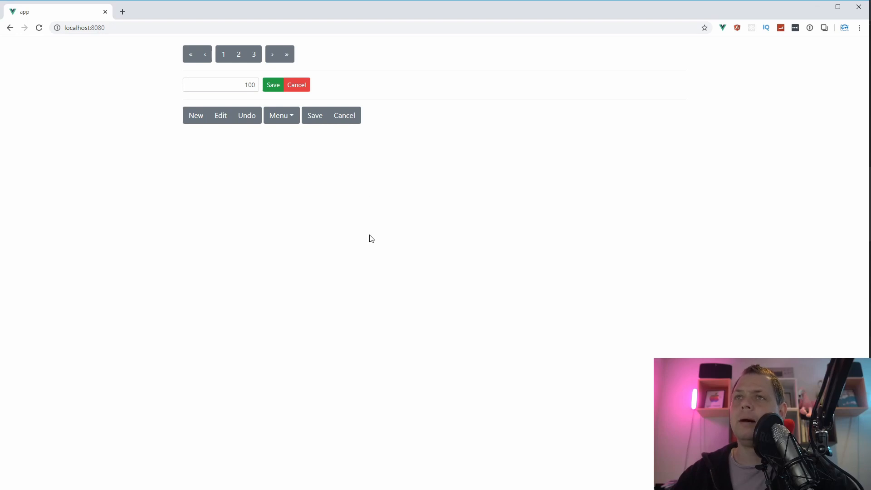
mouse_move(512, 407)
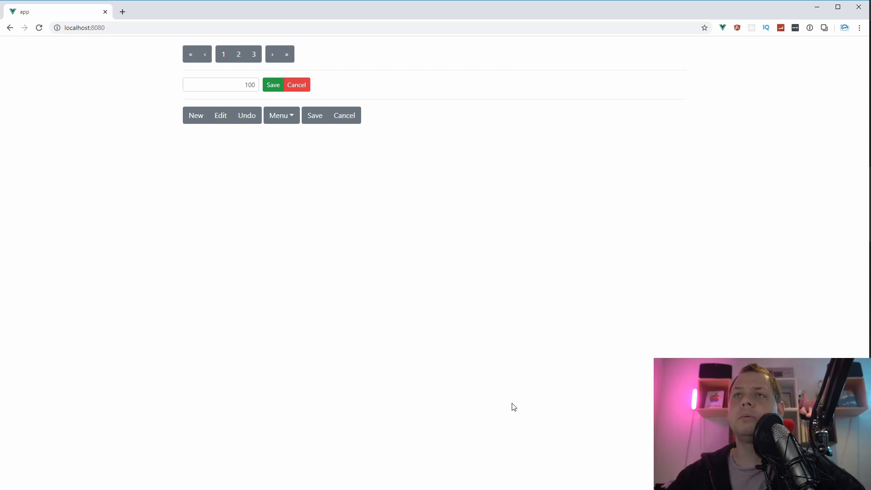
mouse_move(333, 260)
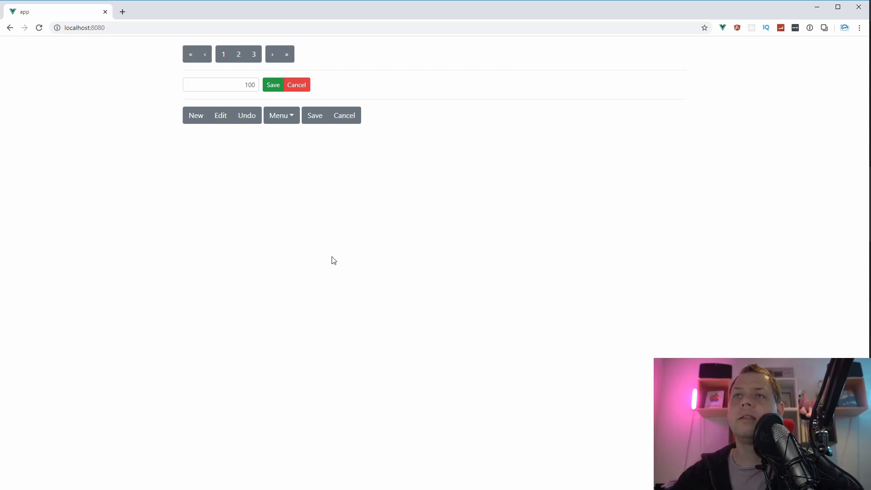
mouse_move(304, 196)
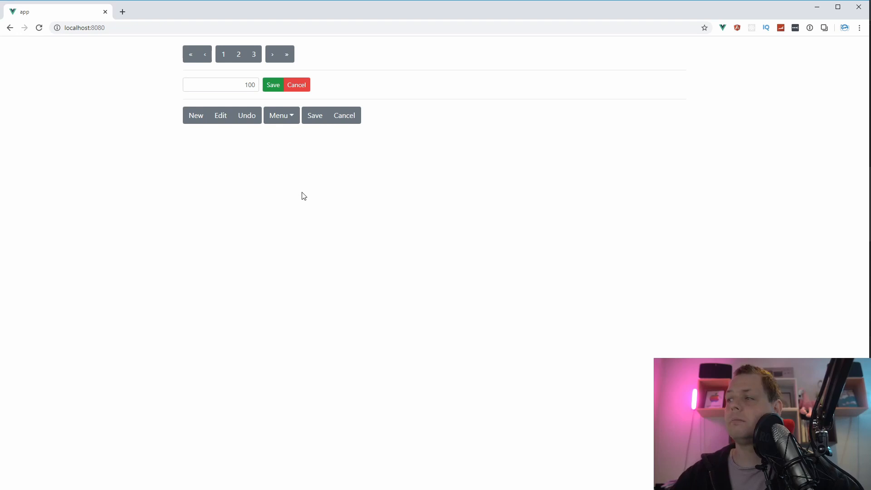